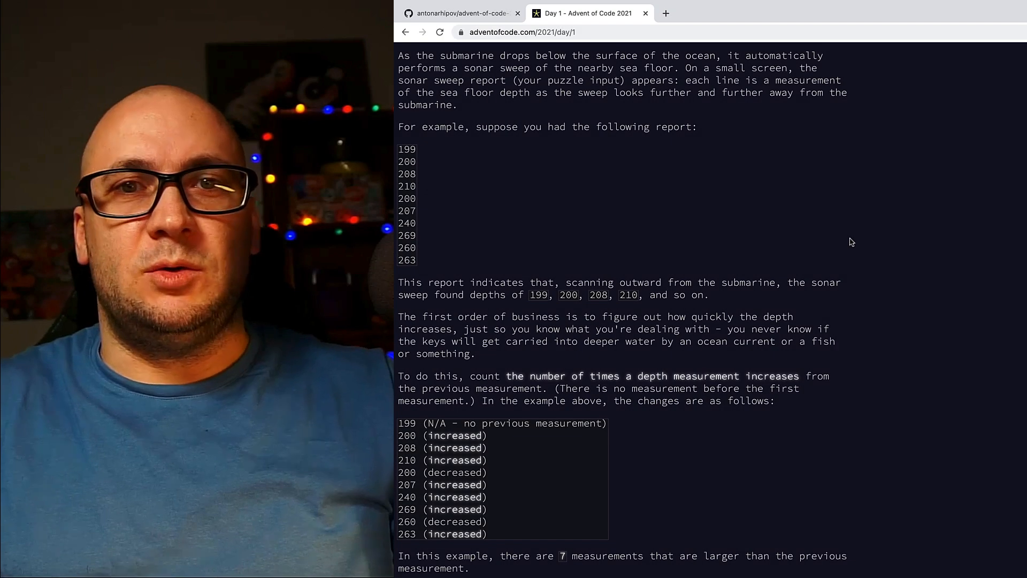
pyautogui.moveTo(658, 158)
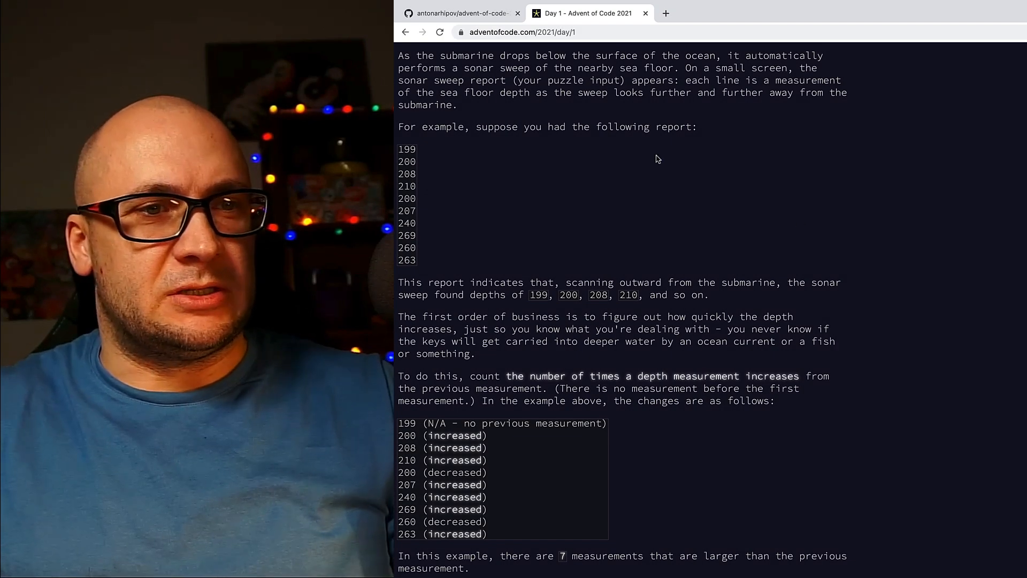
# - Review the depth example in the puzzle, then start a repository from the Kotlin template
pyautogui.doubleClick(466, 56)
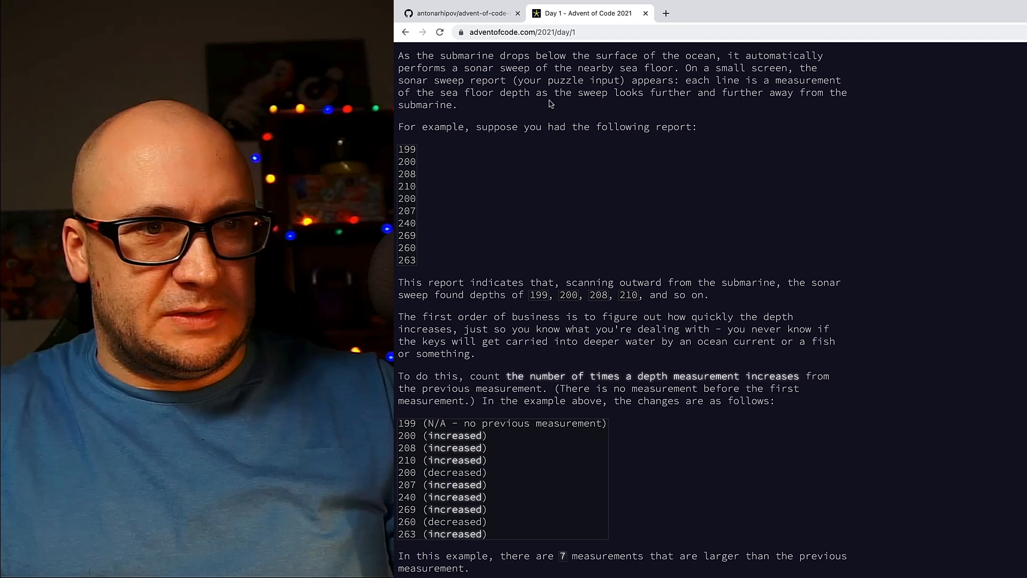
pyautogui.moveTo(523, 95)
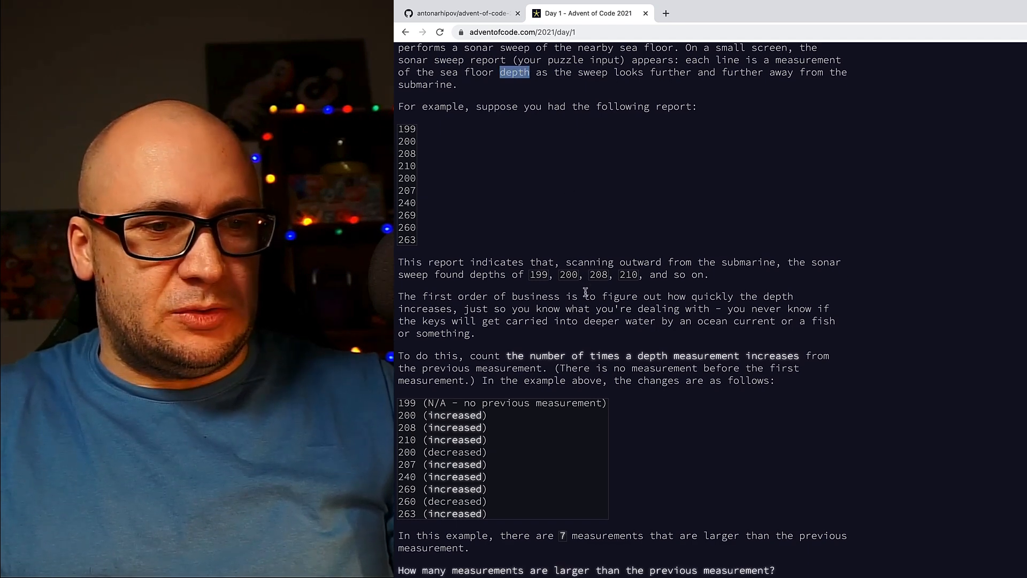
pyautogui.scroll(-3)
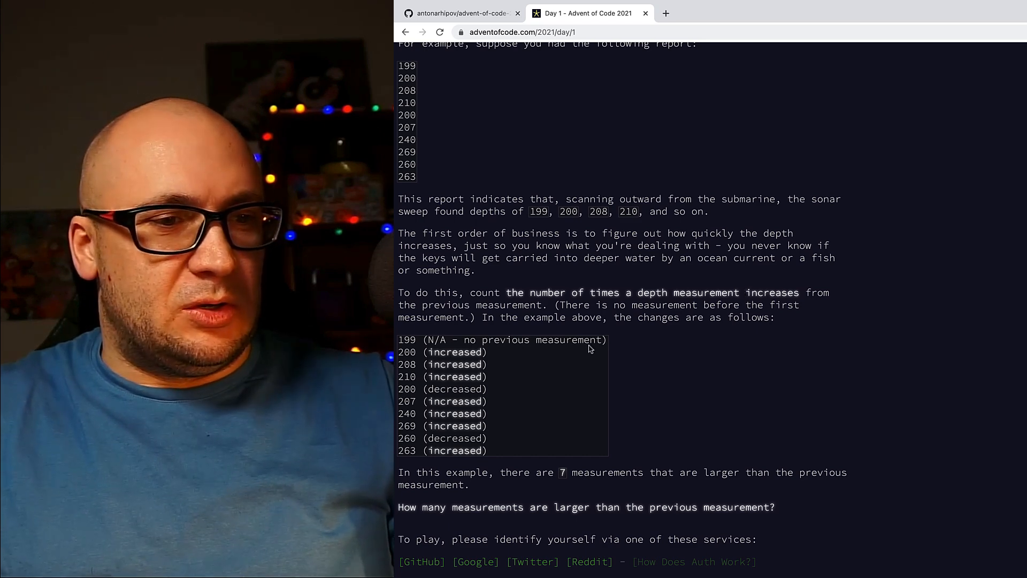
pyautogui.moveTo(399, 339); pyautogui.dragTo(478, 437)
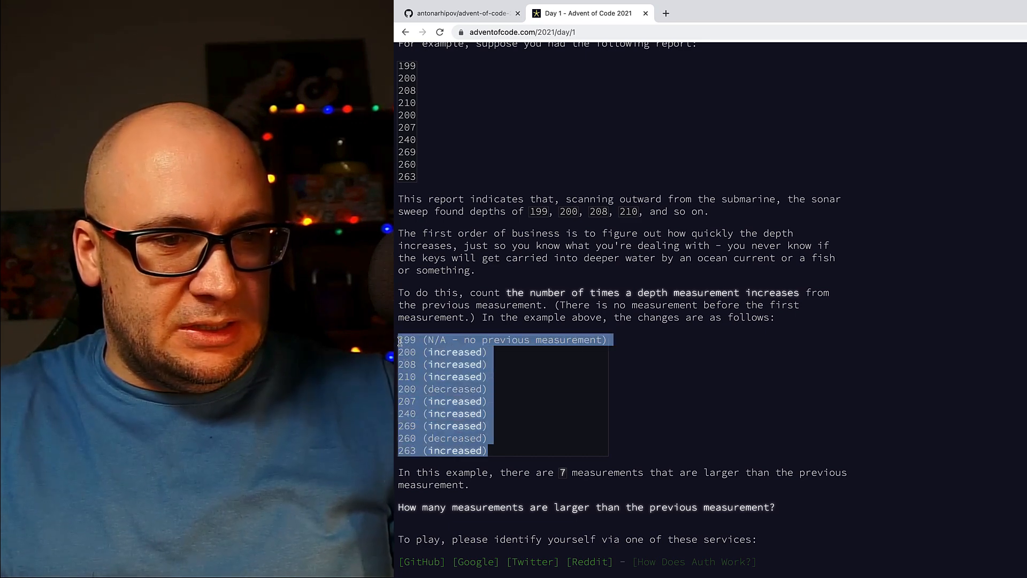
pyautogui.moveTo(457, 334)
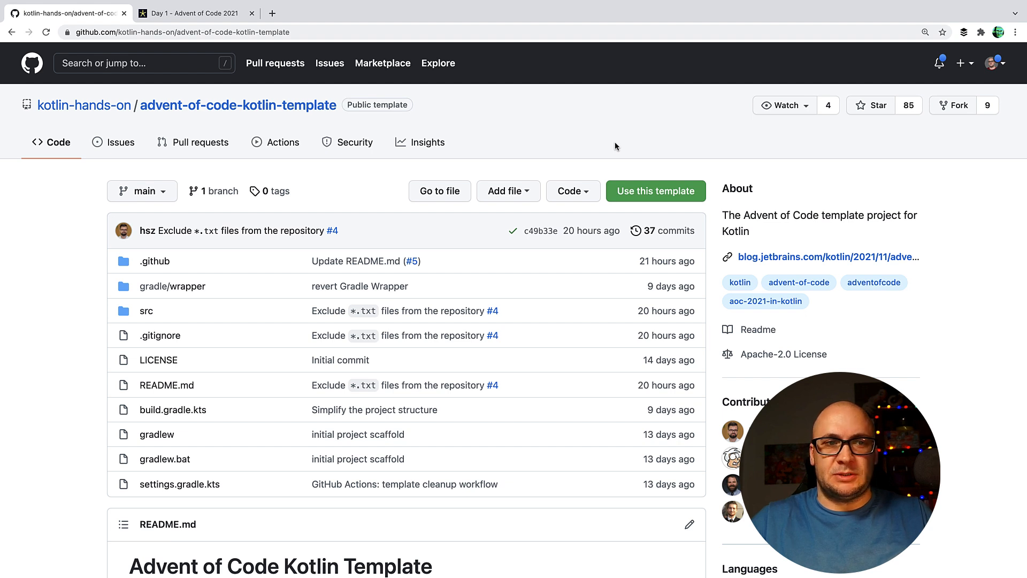
pyautogui.moveTo(661, 138)
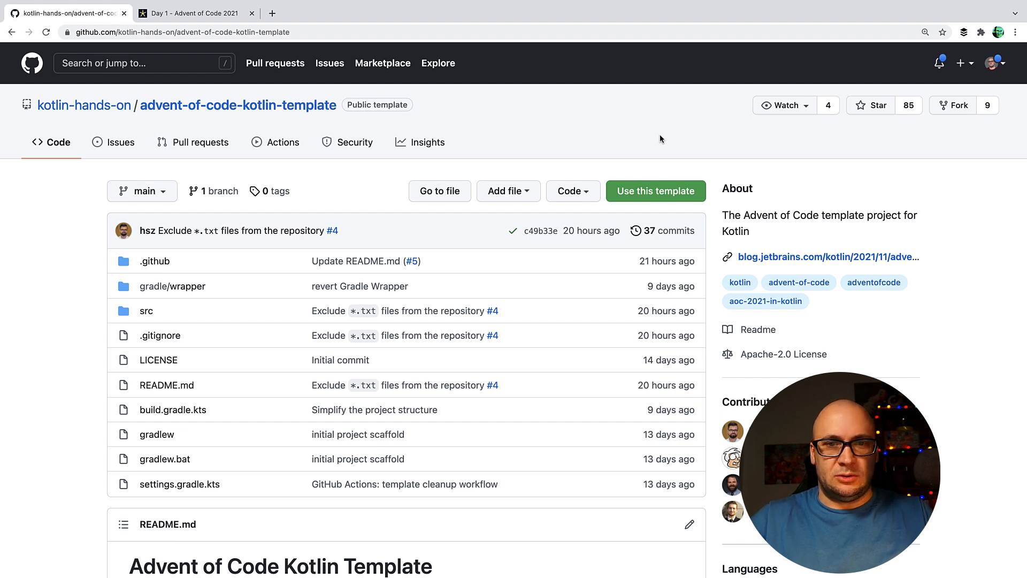
pyautogui.moveTo(664, 201)
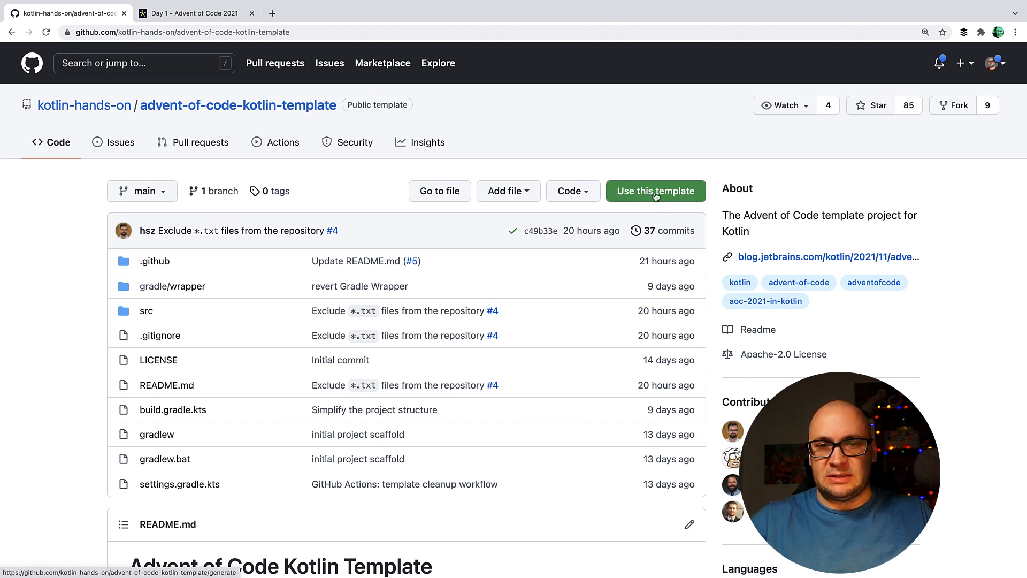
pyautogui.click(656, 191)
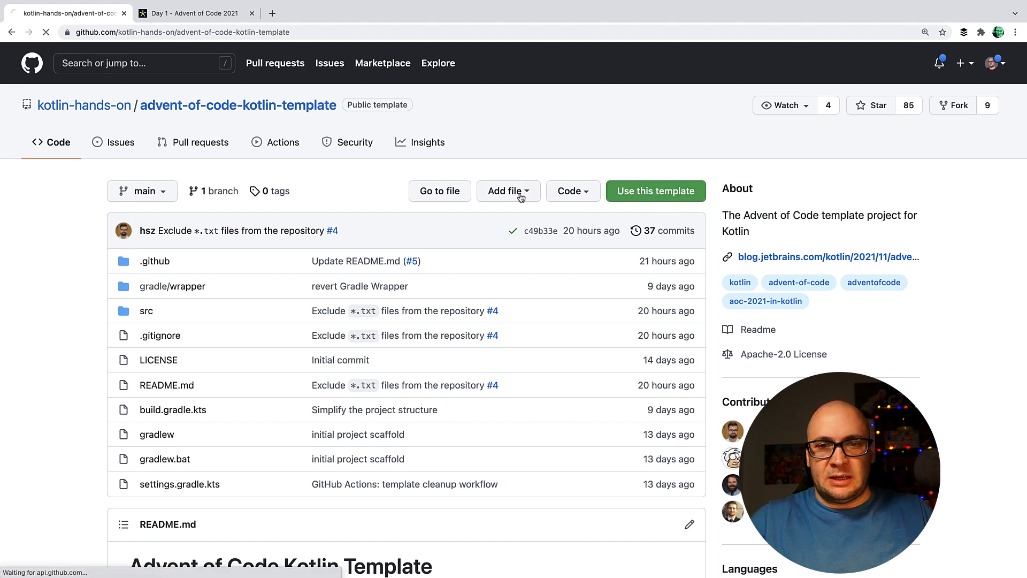
pyautogui.click(656, 191)
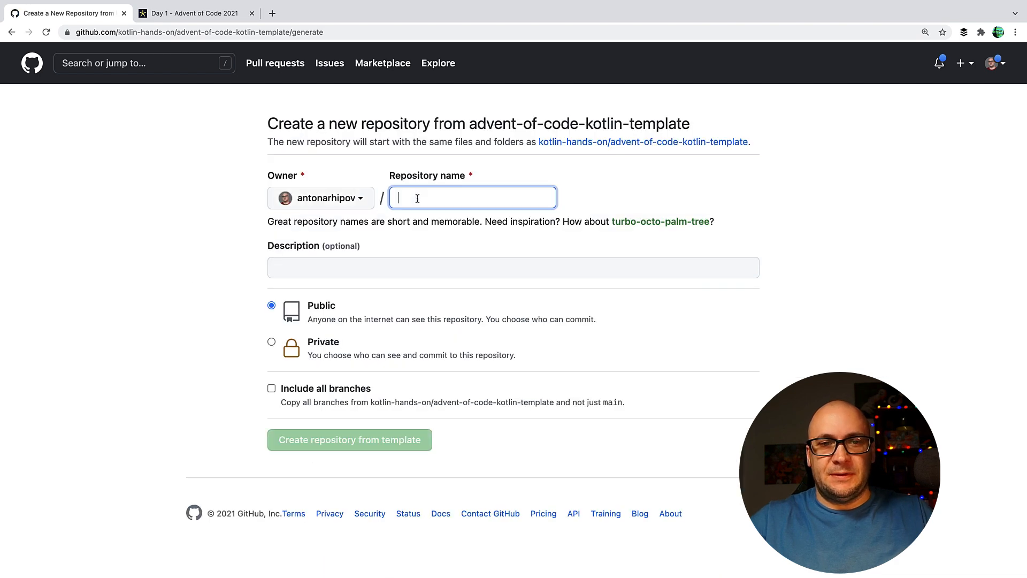
# - Name the new repository advent-of-code-2021 and create it from the template
pyautogui.write('advent-of-code-2021')
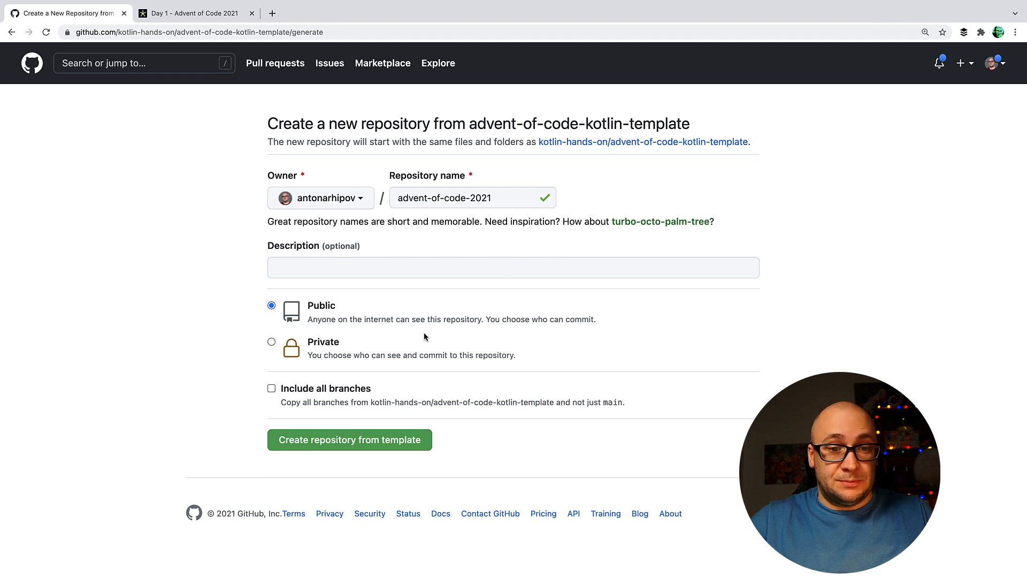
pyautogui.click(349, 439)
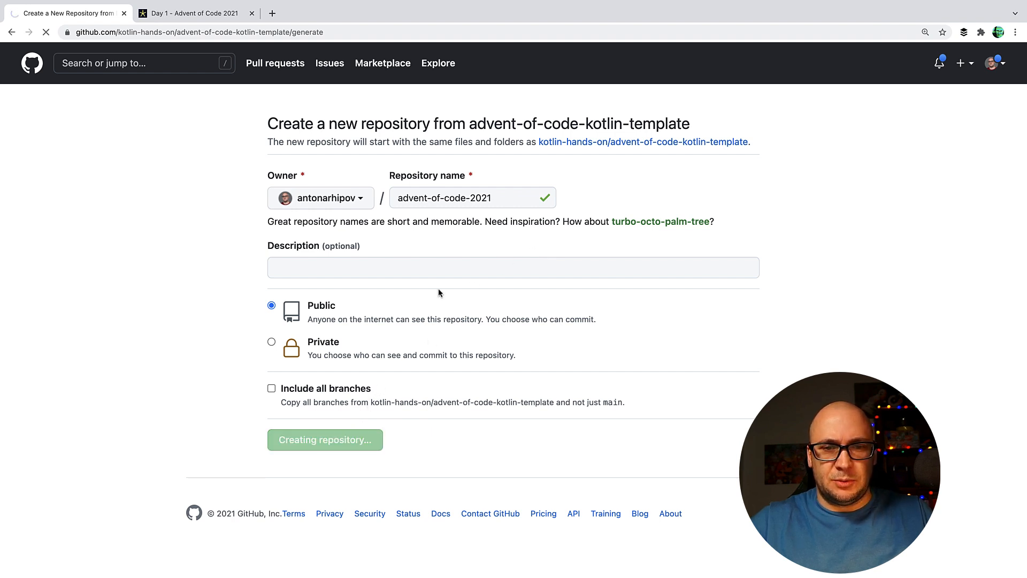
pyautogui.click(326, 440)
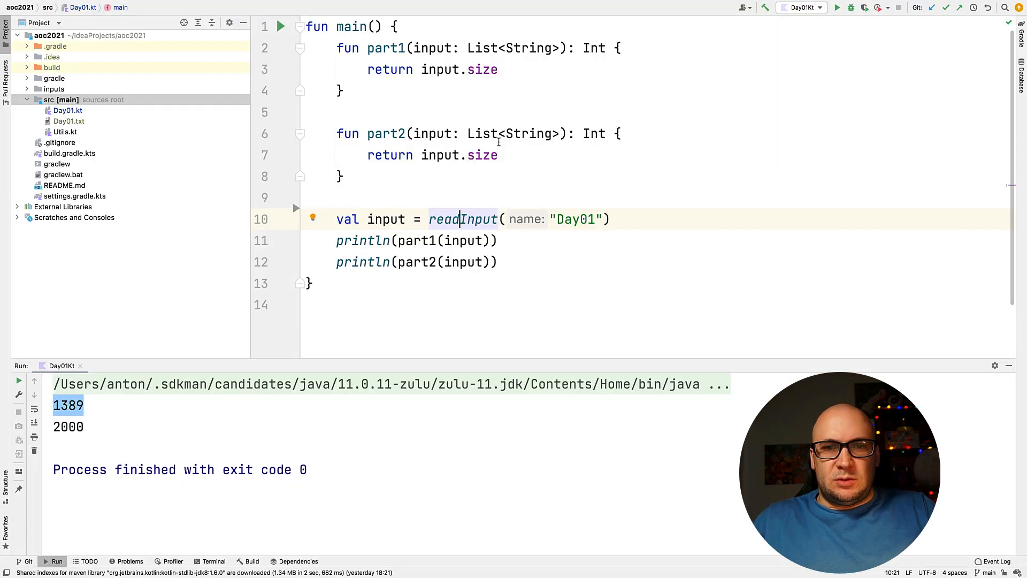
pyautogui.moveTo(652, 118)
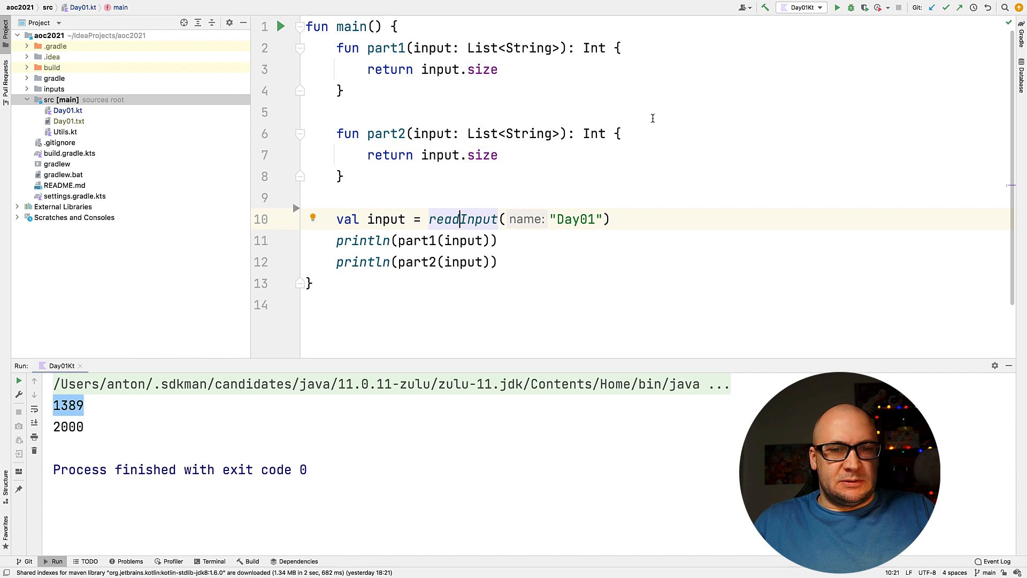
# - Jump from readInput in Day01.kt to its declaration in Utils.kt
pyautogui.click(343, 176)
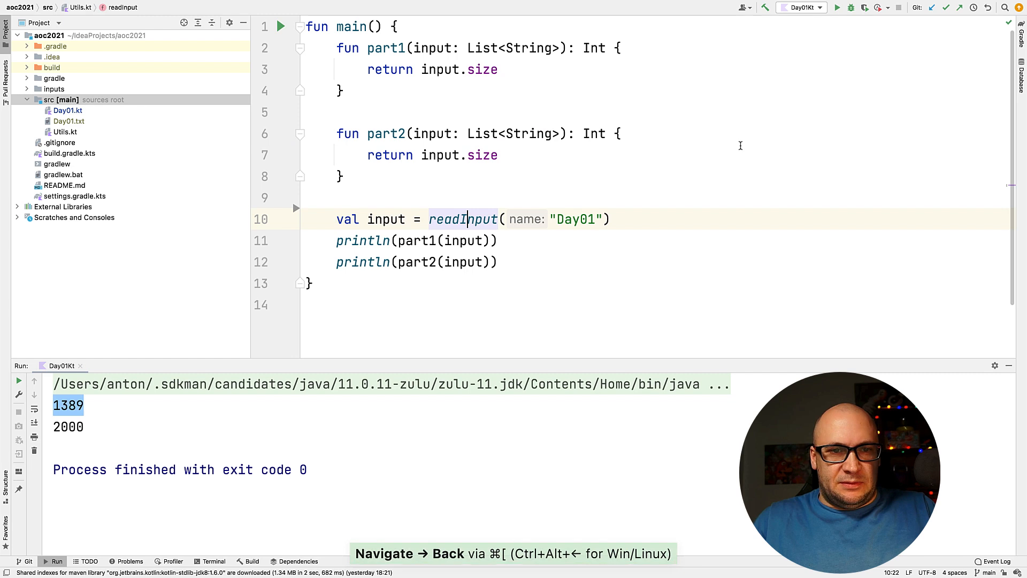
pyautogui.click(68, 121)
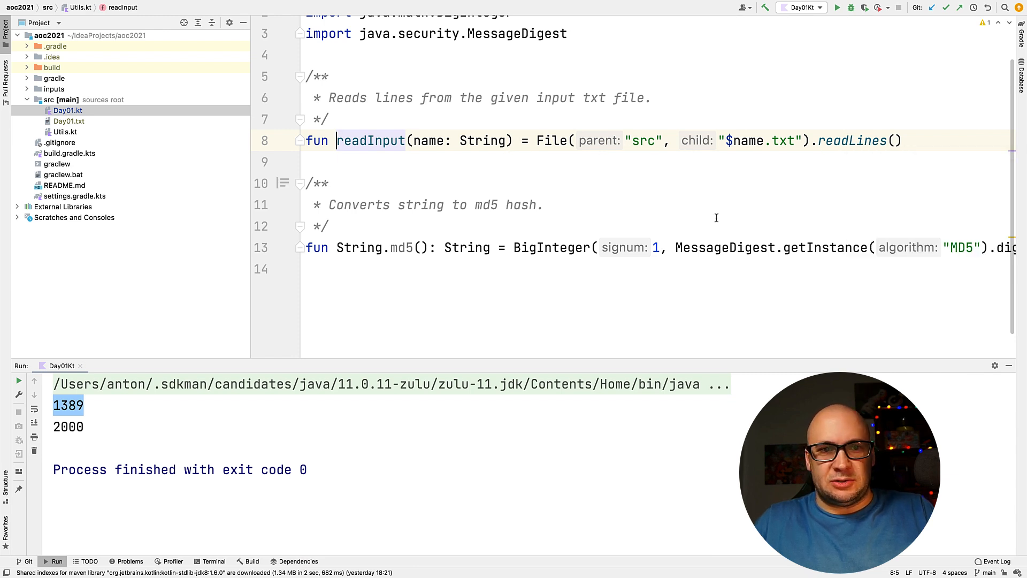
# - Duplicate readInput into a readInputAsInts helper that maps each line with toInt()
pyautogui.press('Cmd+D')
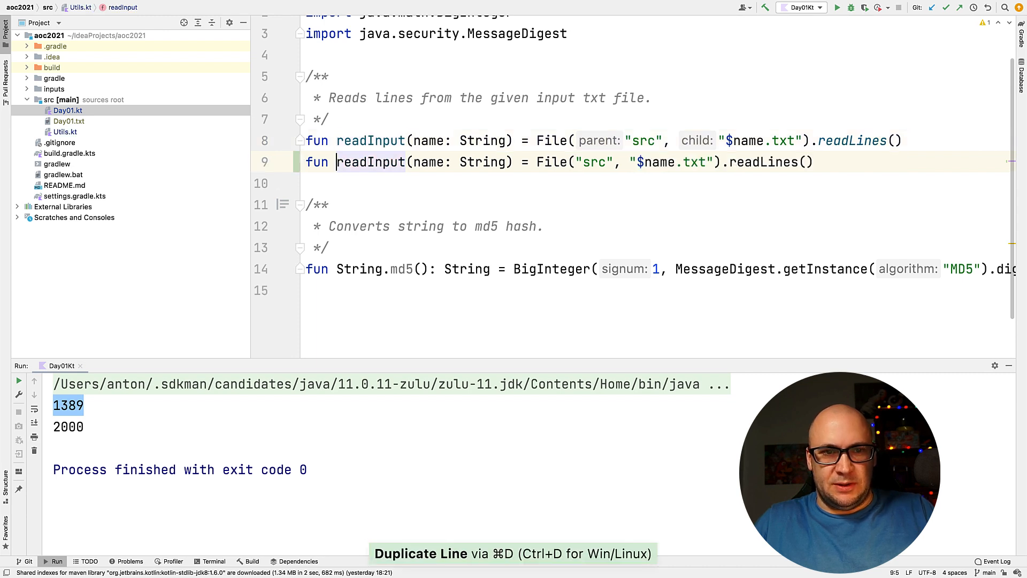
pyautogui.press('cmd+d')
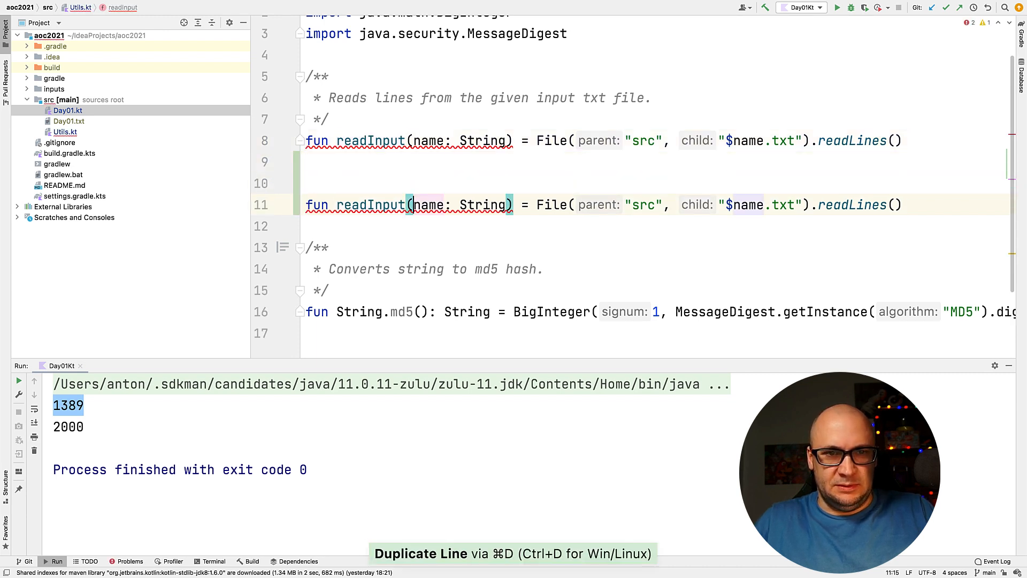
pyautogui.write('AsInts')
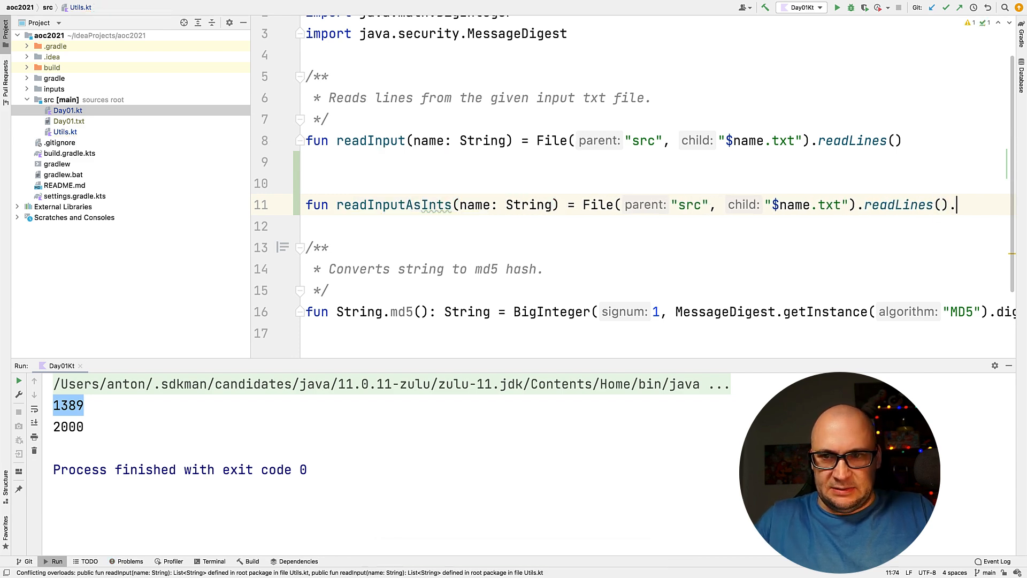
pyautogui.write('map {')
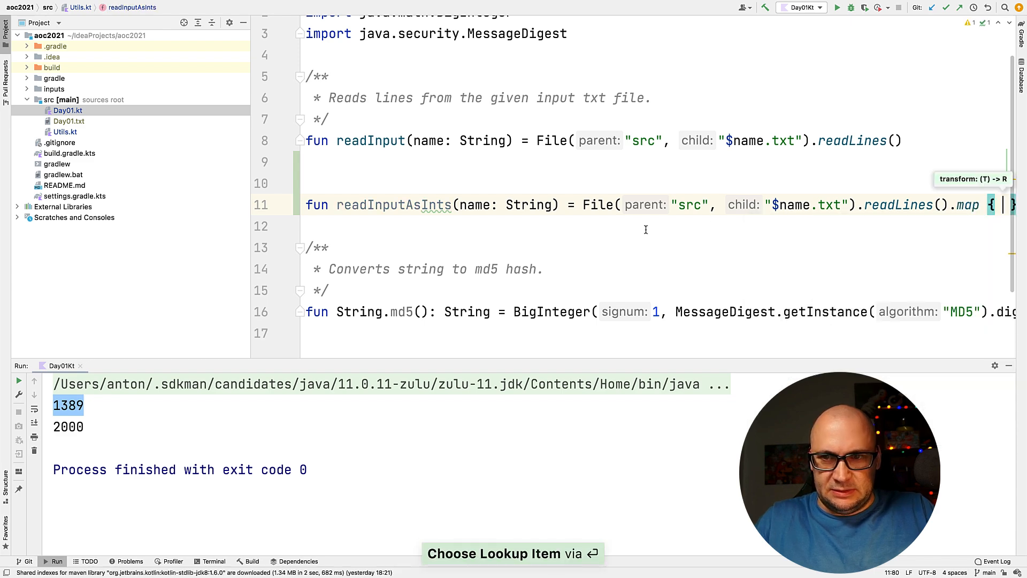
pyautogui.hscroll(3)
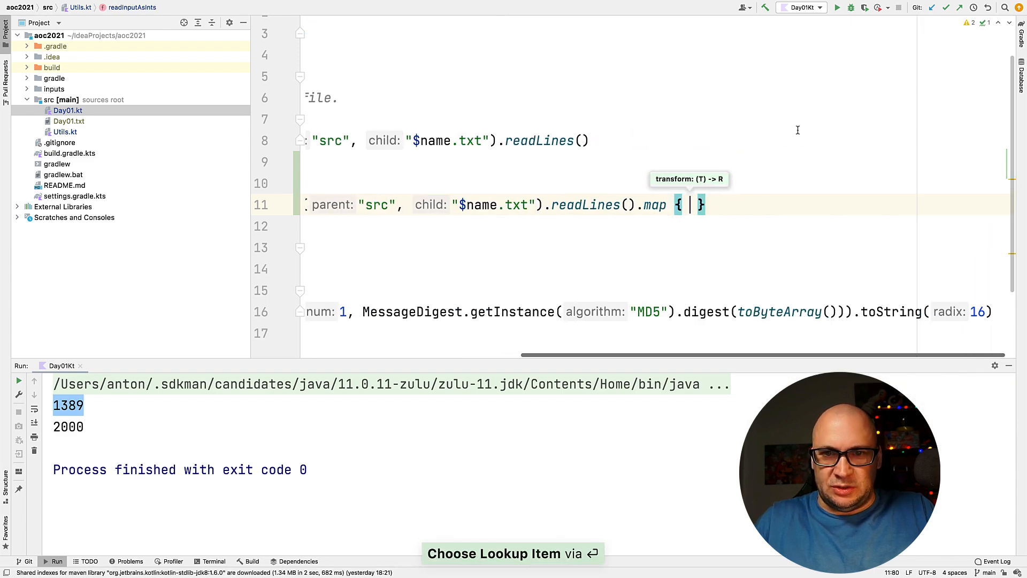
pyautogui.write('it')
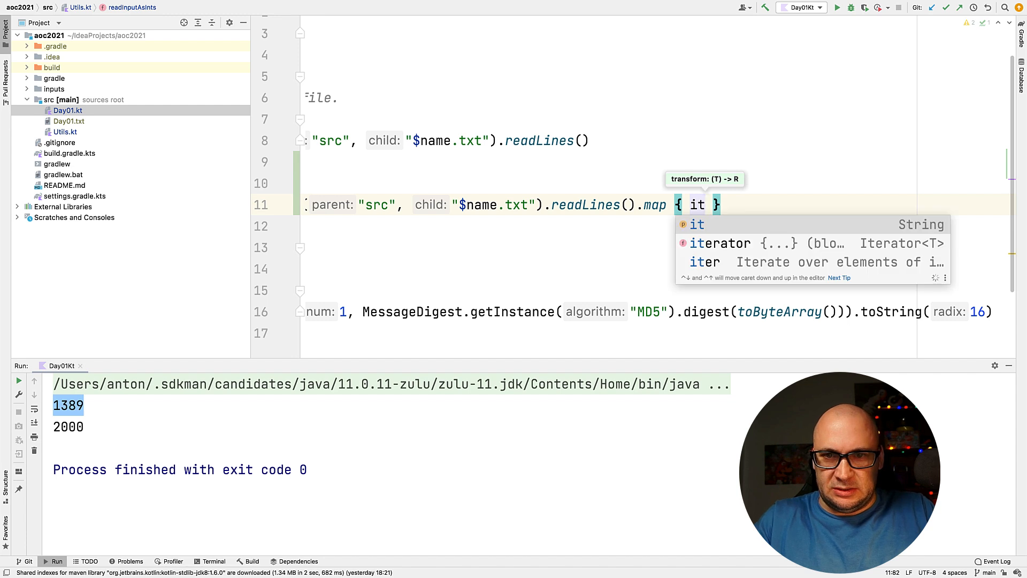
pyautogui.write('.to')
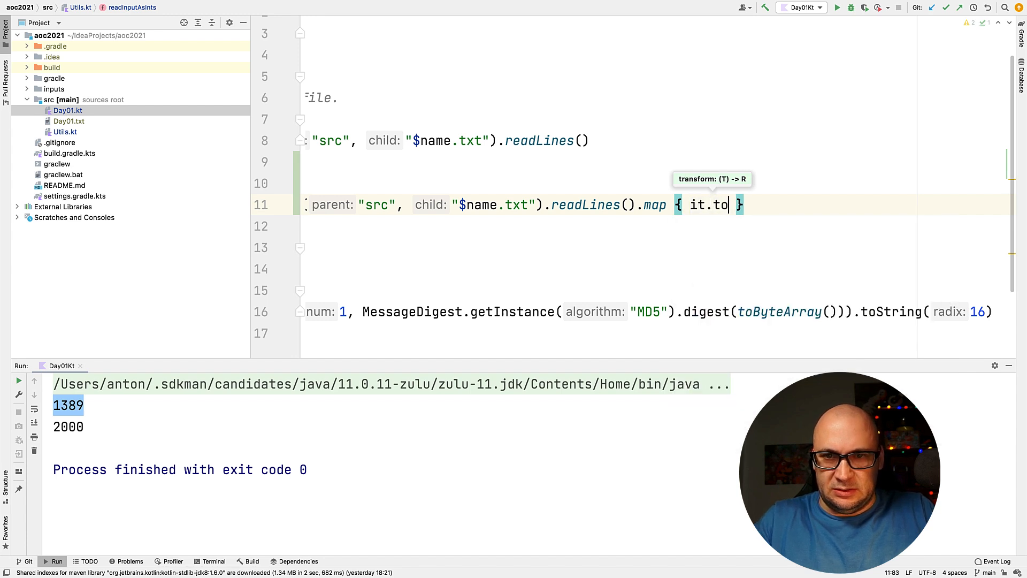
pyautogui.write('I')
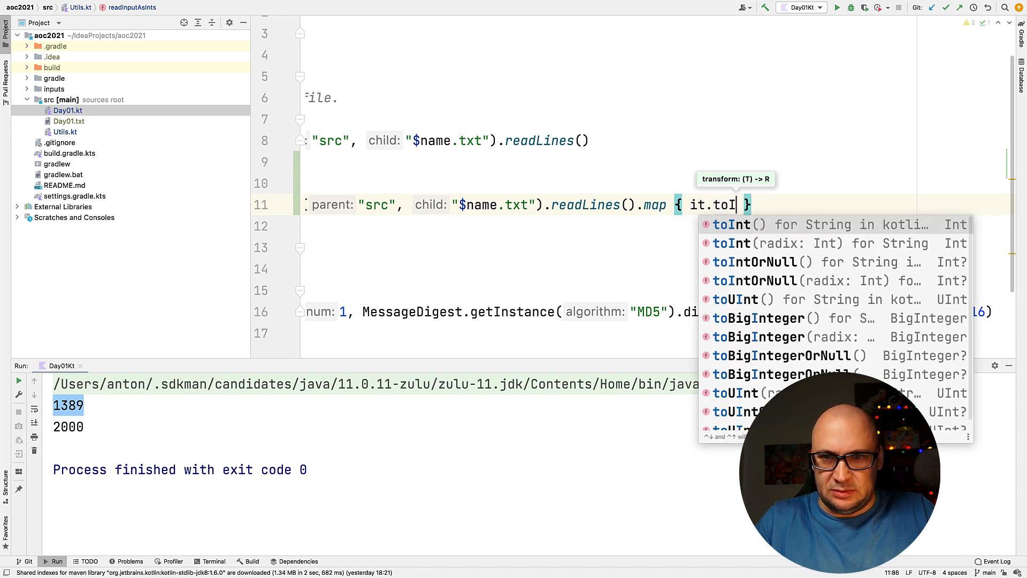
pyautogui.press('Enter')
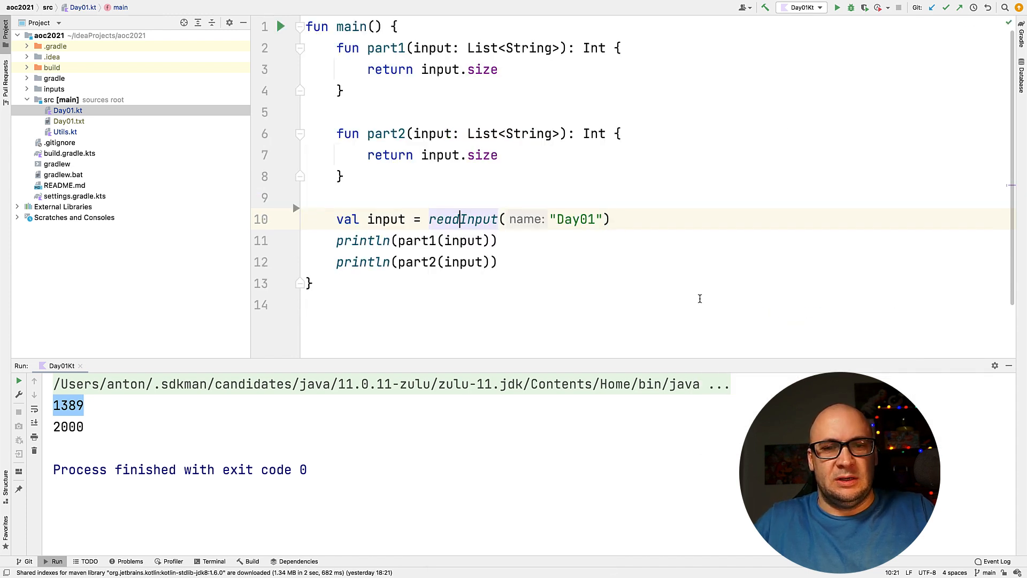
# - Use readInputAsInts in main and change both part signatures to List<Int>
pyautogui.write('As')
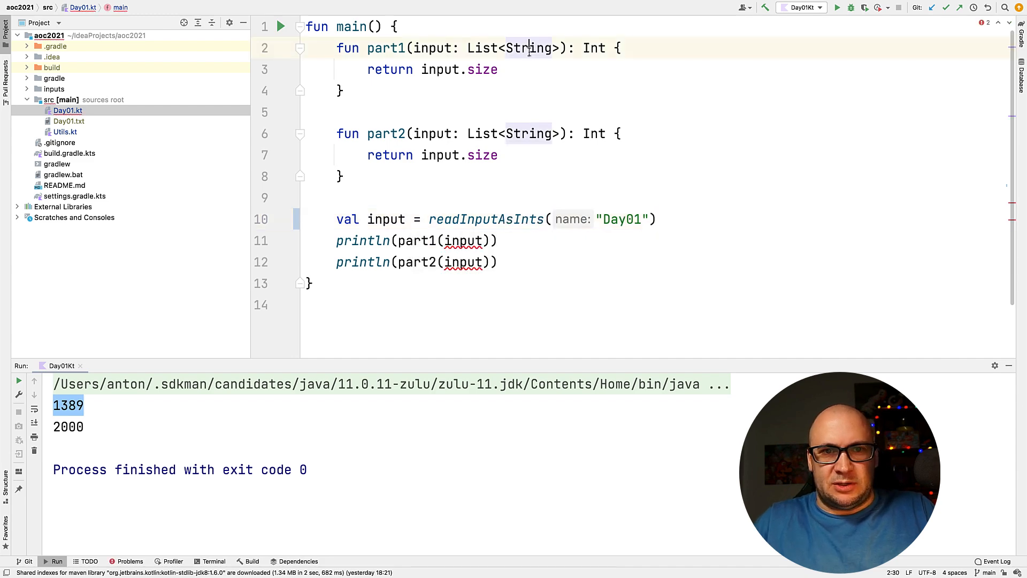
pyautogui.write('Int')
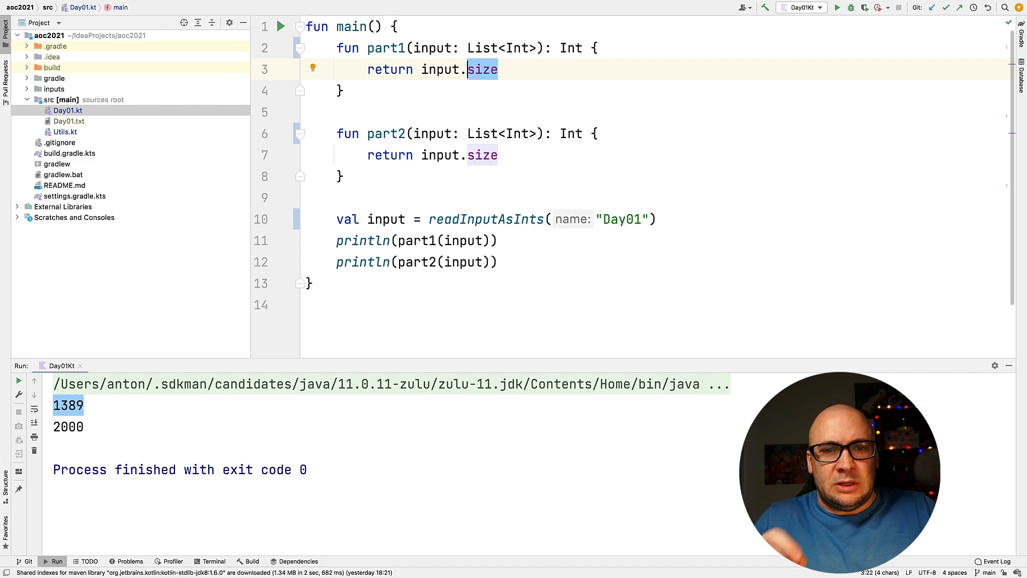
# - Make part1 return input.windowed(2).count { (a,b) -> a < b }
pyautogui.press('Backspace')
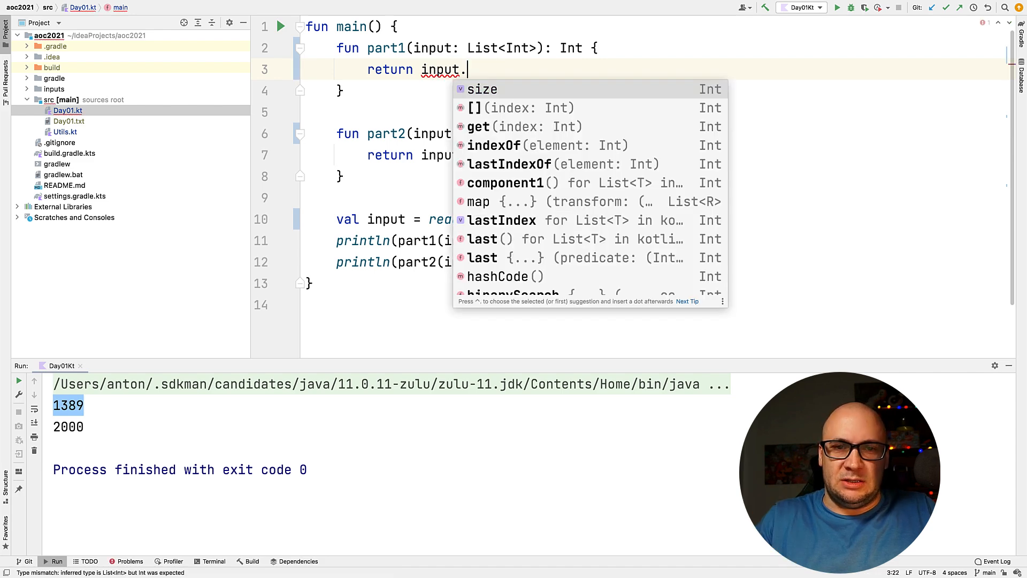
pyautogui.write('windowed(2')
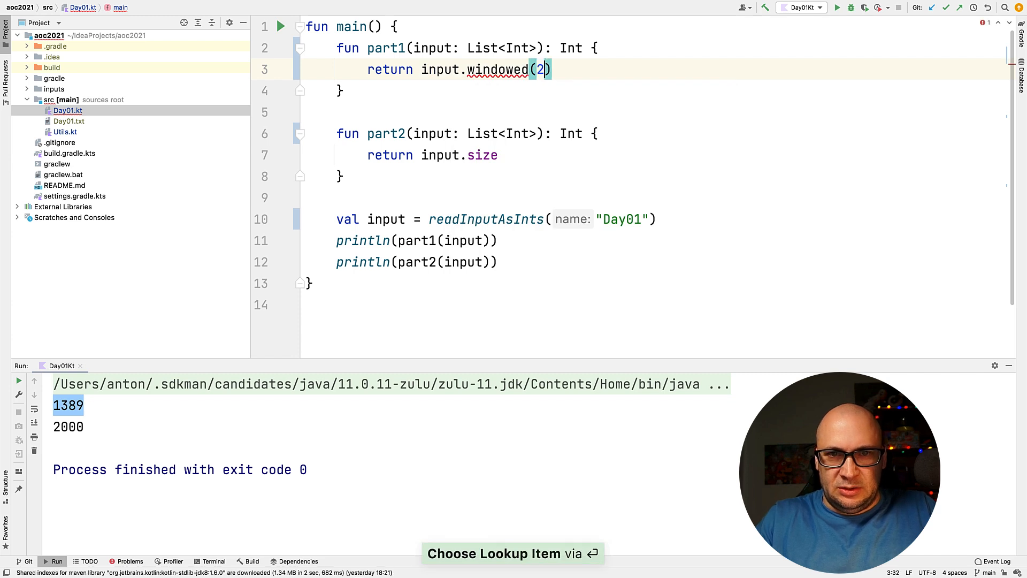
pyautogui.press('Enter')
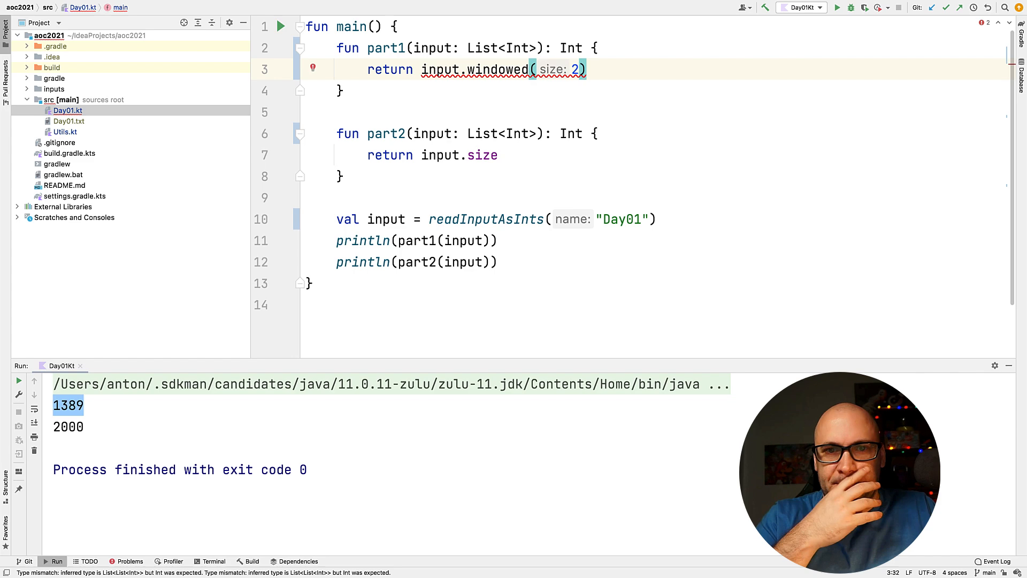
pyautogui.write('.count(')
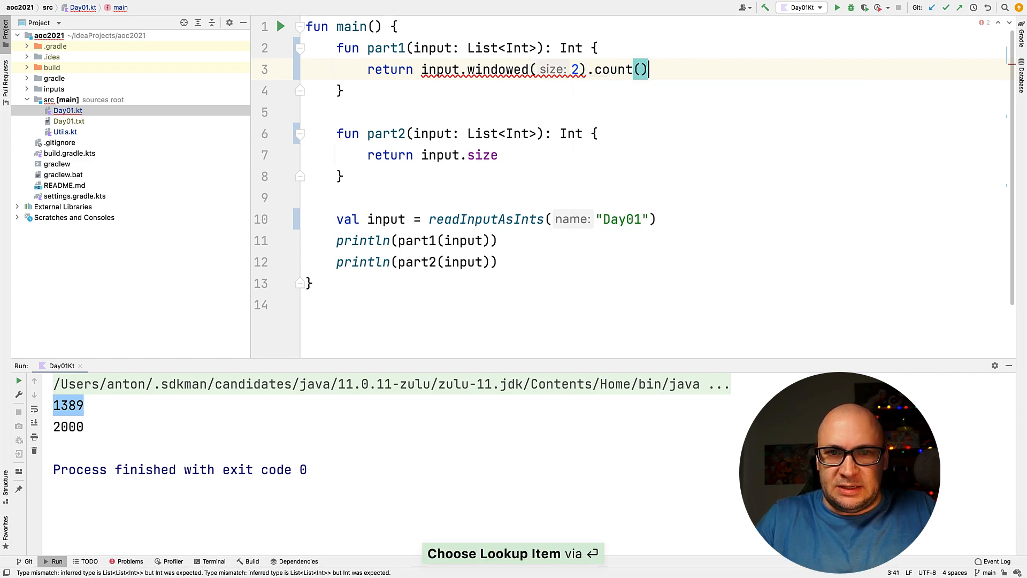
pyautogui.write('{ }')
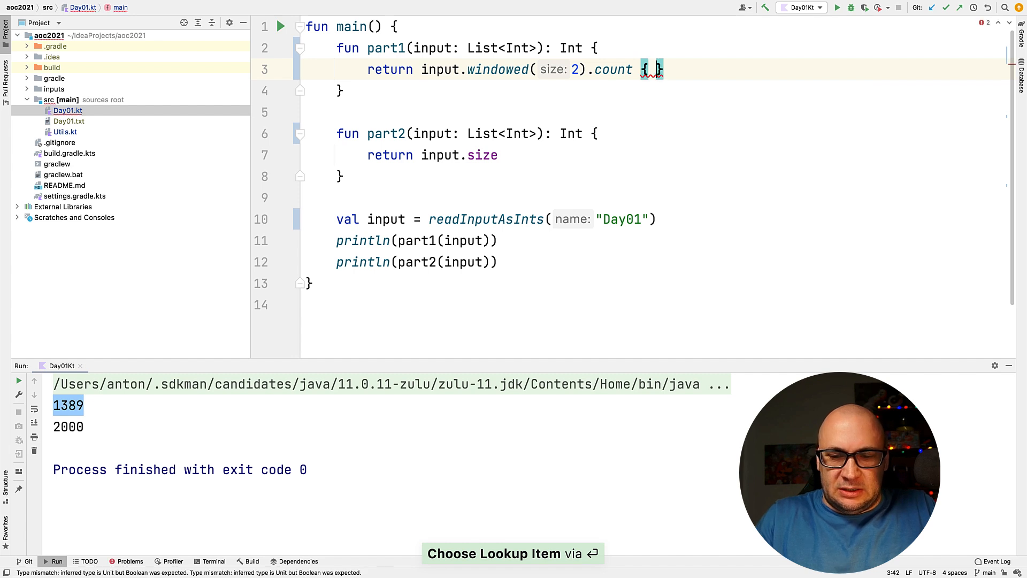
pyautogui.write('(a,b) -')
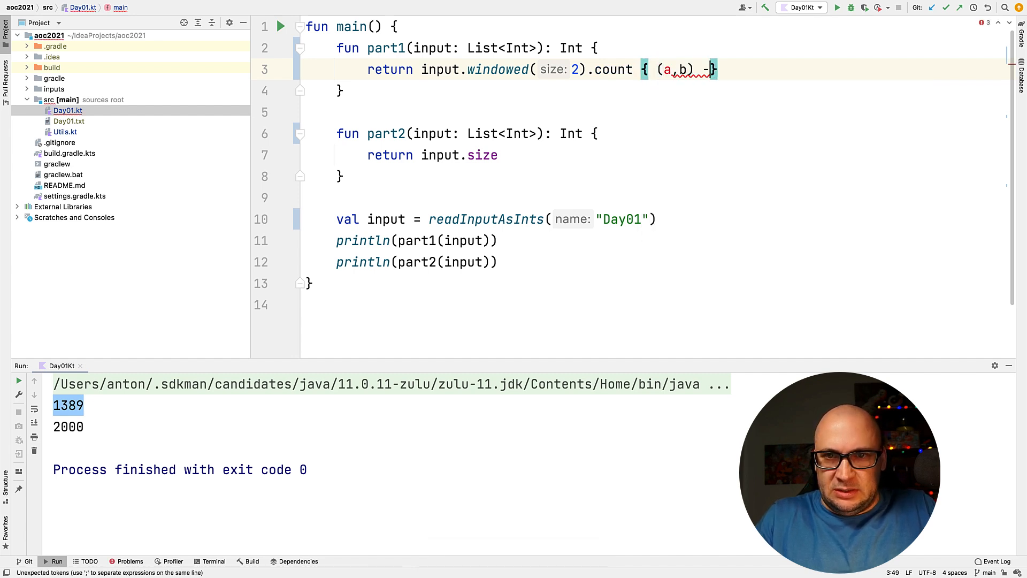
pyautogui.write('> a < b')
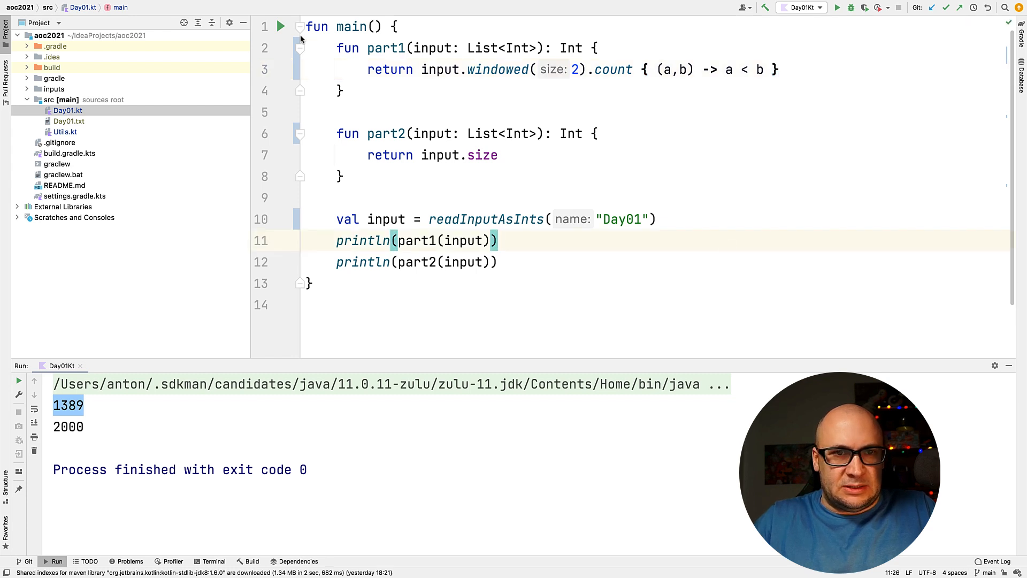
# - Run the Day01 main function using the gutter run icon
pyautogui.click(282, 27)
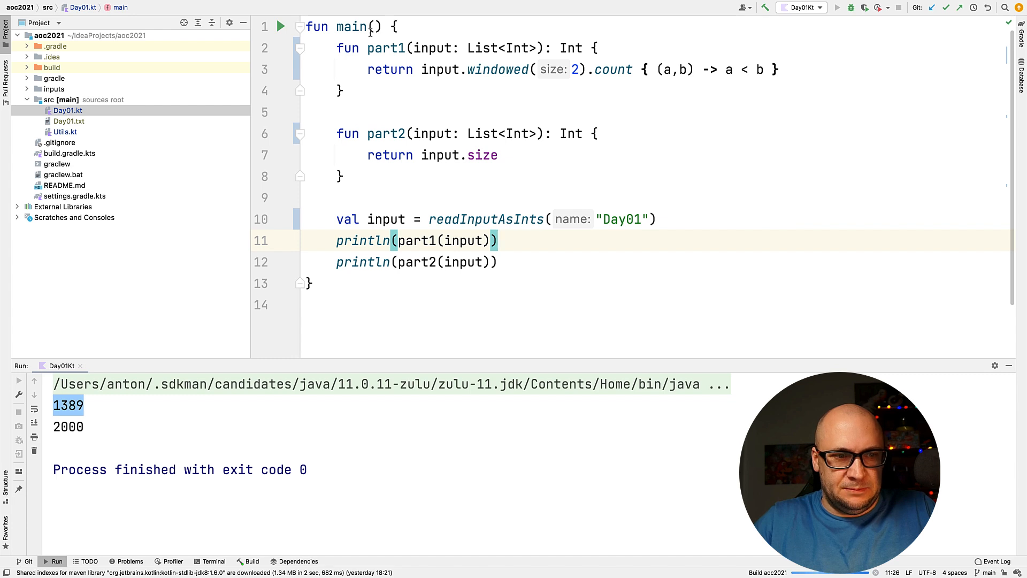
pyautogui.click(282, 27)
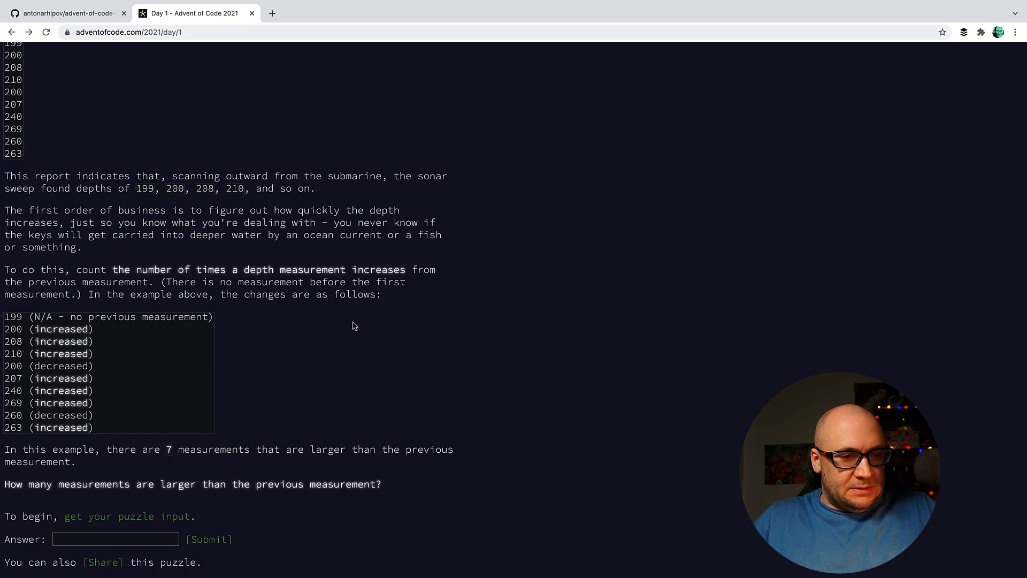
# - Open the personal Day 1 puzzle input page
pyautogui.click(129, 517)
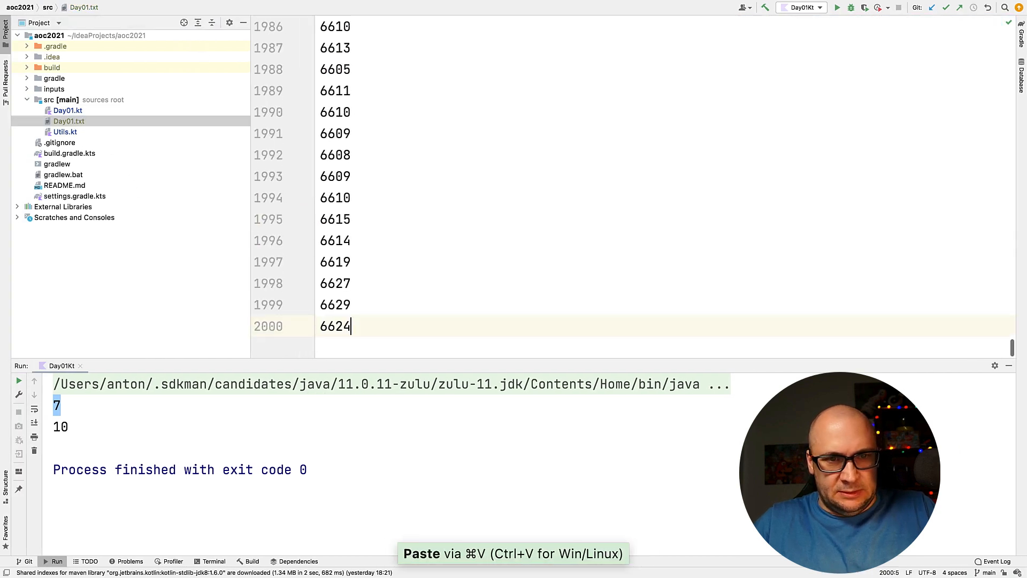
pyautogui.moveTo(18, 382)
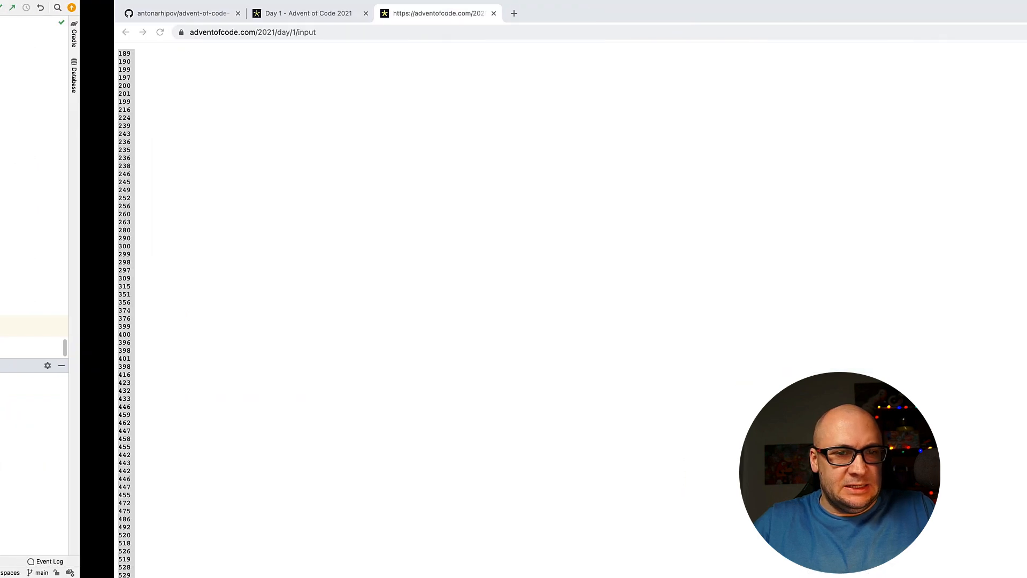
# - Return to the Day 1 puzzle description browser tab
pyautogui.click(319, 13)
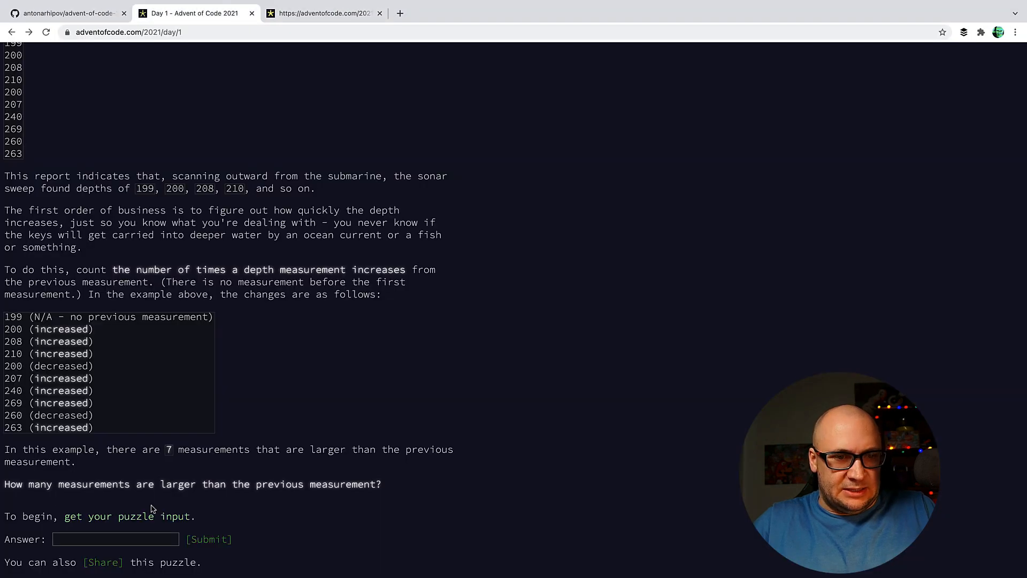
# - Submit 1390 as the part one answer and continue to Part Two
pyautogui.write('1390')
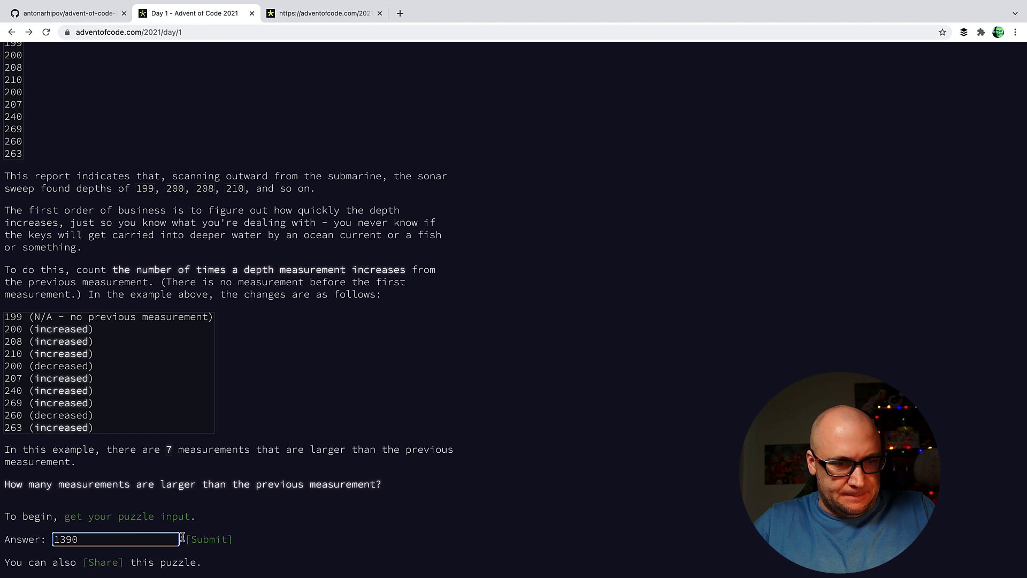
pyautogui.click(208, 540)
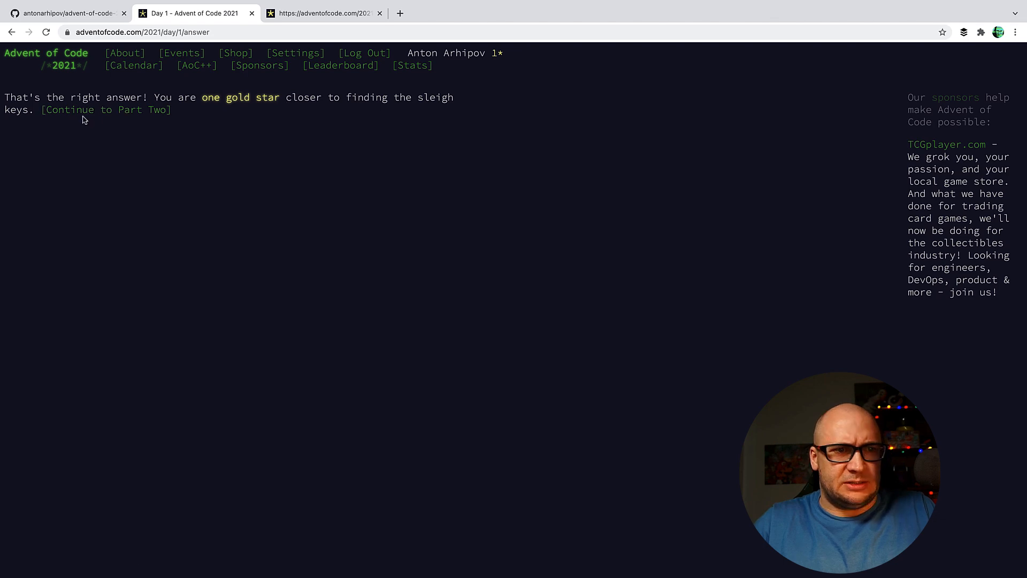
pyautogui.click(105, 109)
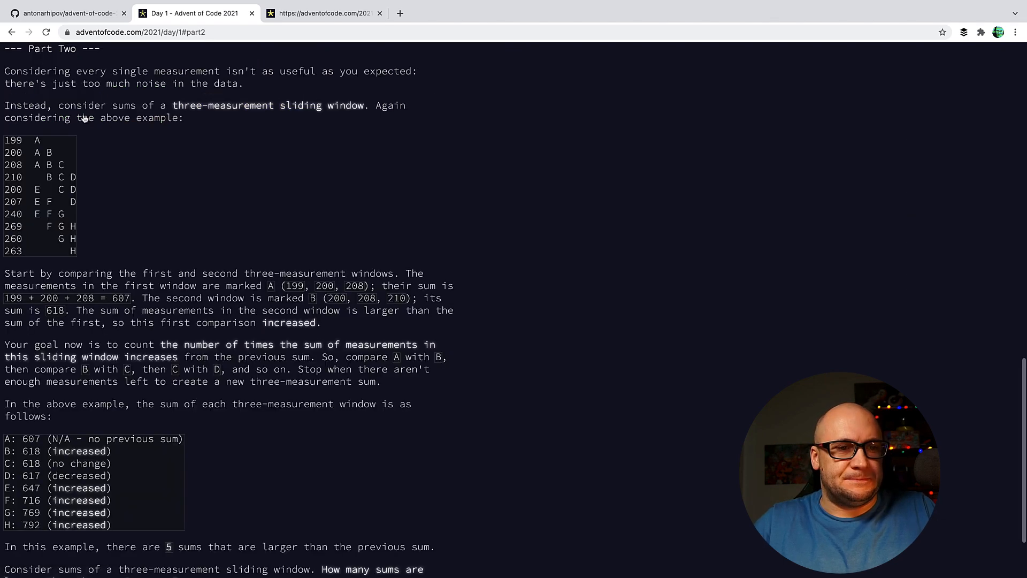
pyautogui.moveTo(252, 155)
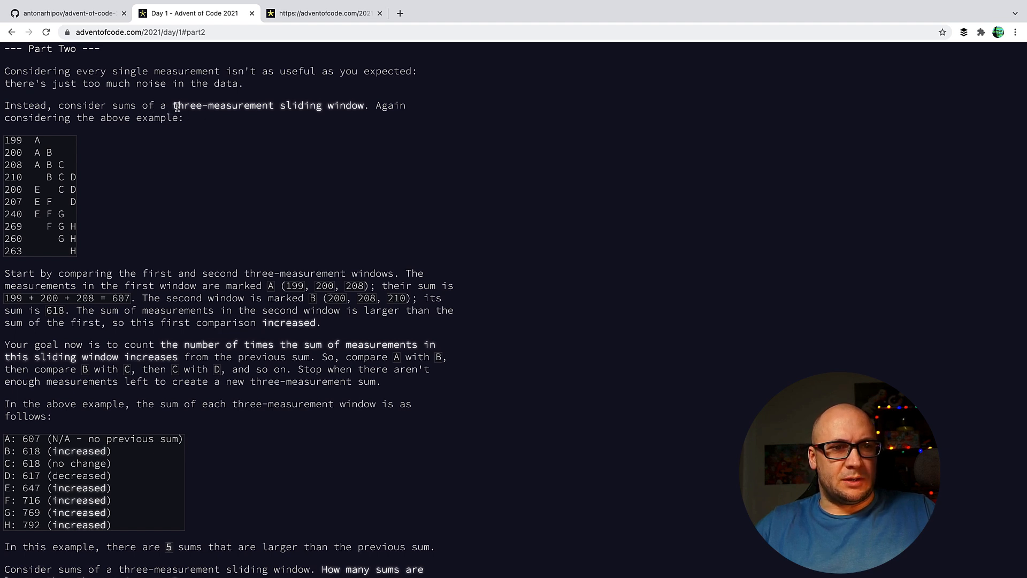
# - Highlight Part Two's sliding-window phrase, the count-increasing-sums goal, and the example window sums
pyautogui.moveTo(175, 105); pyautogui.dragTo(365, 105)
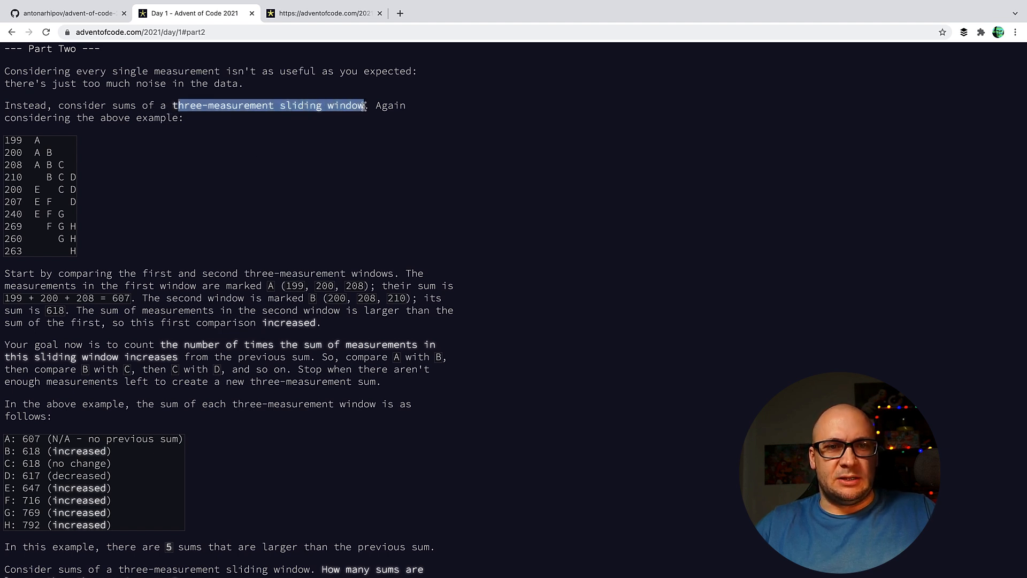
pyautogui.click(186, 151)
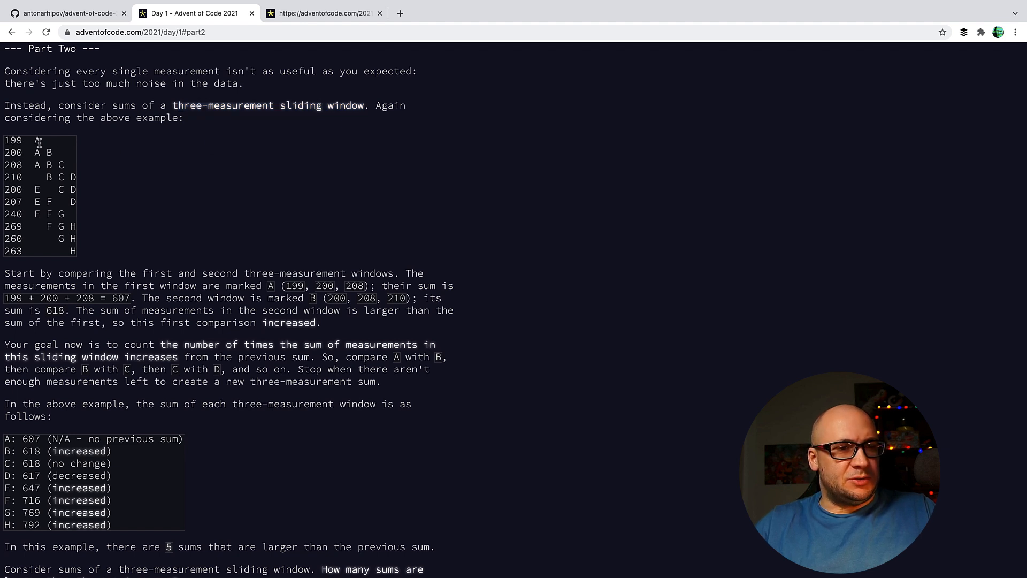
pyautogui.moveTo(60, 165)
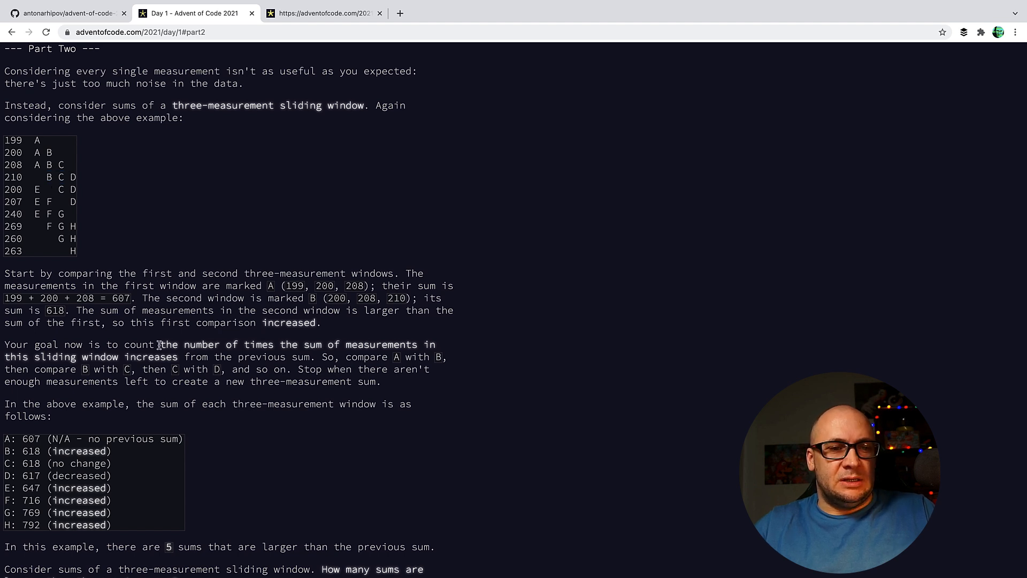
pyautogui.moveTo(159, 344); pyautogui.dragTo(318, 344)
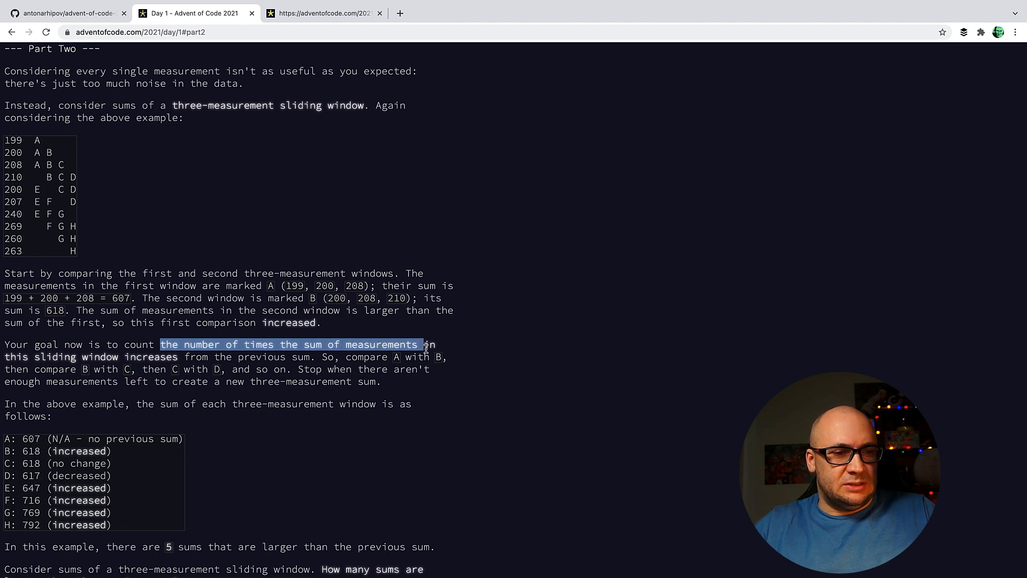
pyautogui.moveTo(423, 345); pyautogui.dragTo(177, 357)
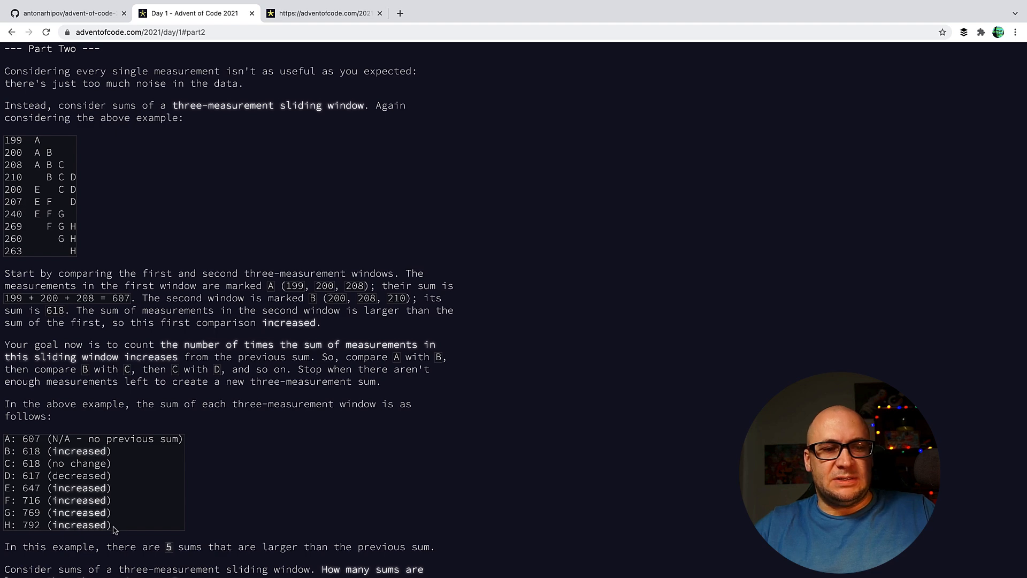
pyautogui.moveTo(6, 438); pyautogui.dragTo(112, 525)
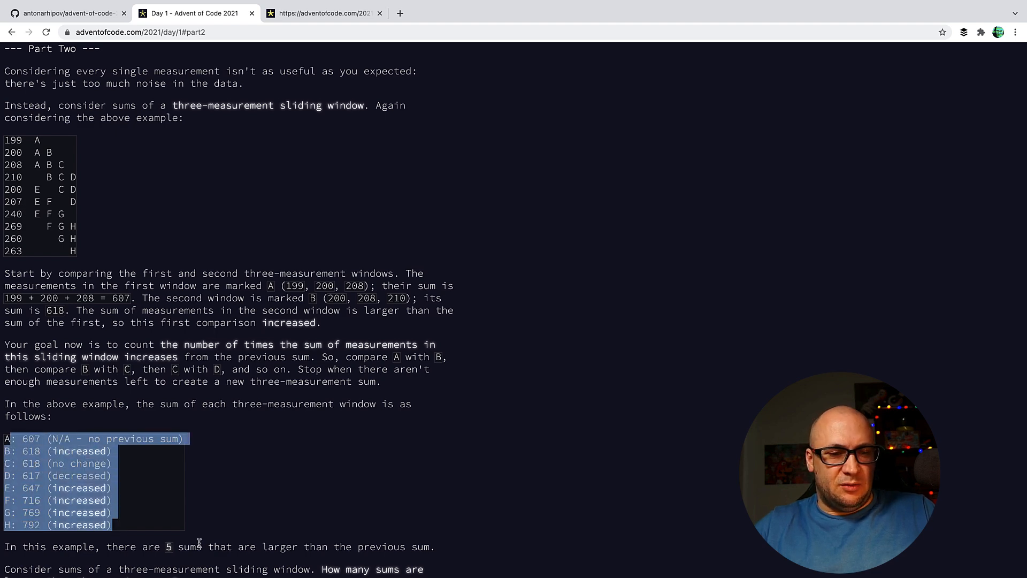
pyautogui.scroll(-3)
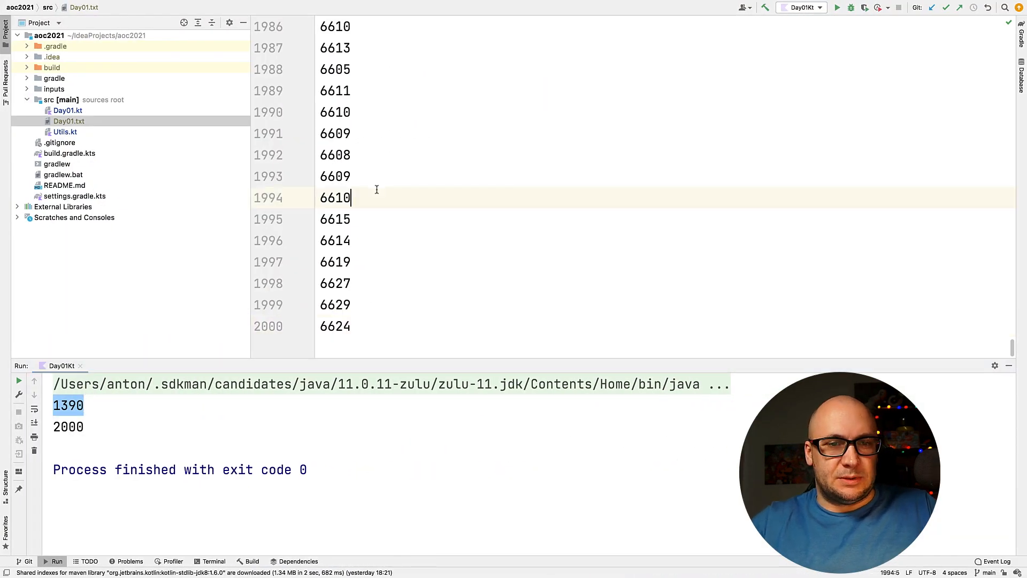
# - Restore the example input and rewrite part2 as input.windowed(3).windowed(2).count { (a, b) -> a.sum() < b.sum() }
pyautogui.press('Cmd+V')
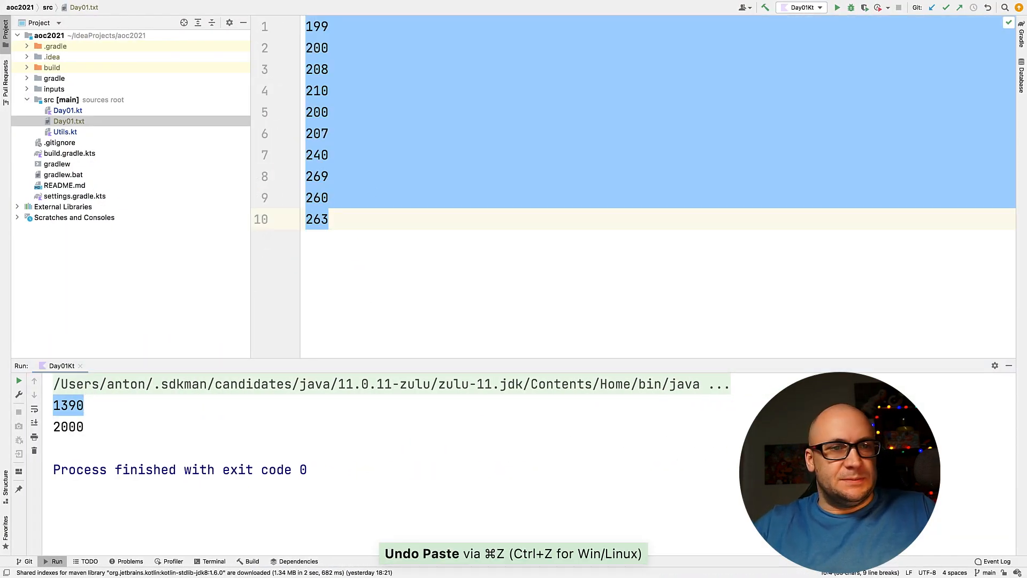
pyautogui.click(67, 110)
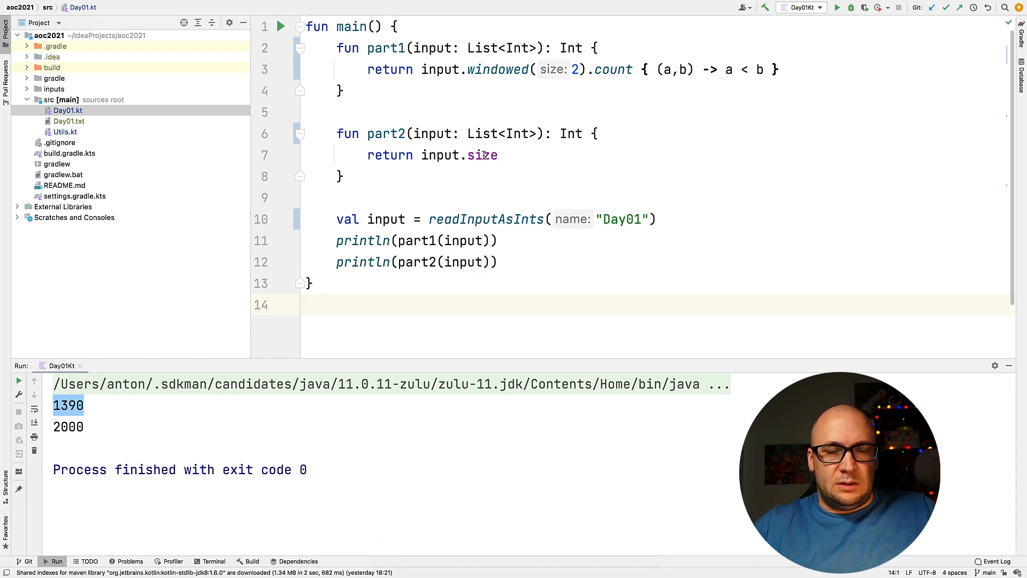
pyautogui.write('windowed(3')
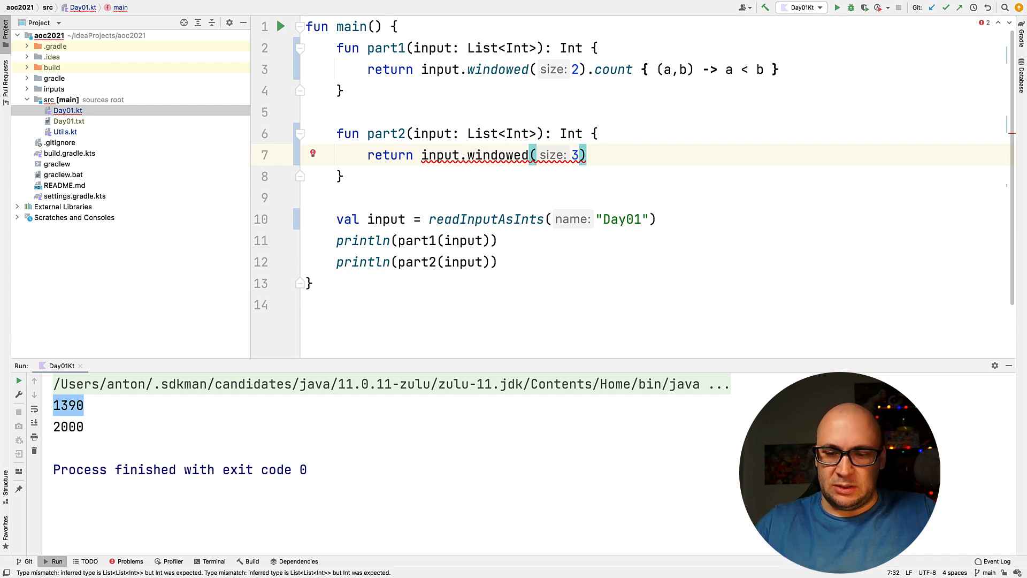
pyautogui.write('.w')
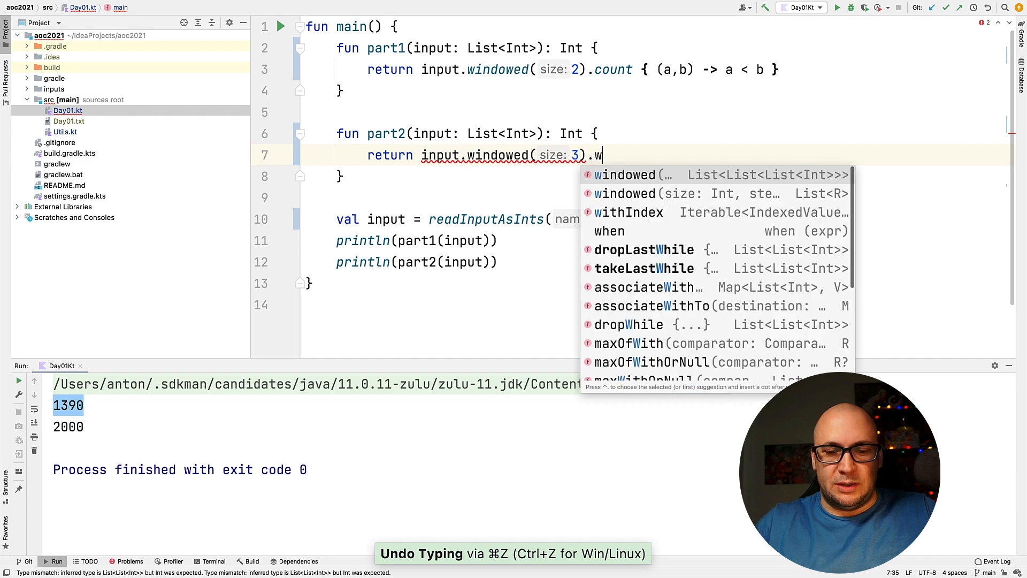
pyautogui.press('Enter')
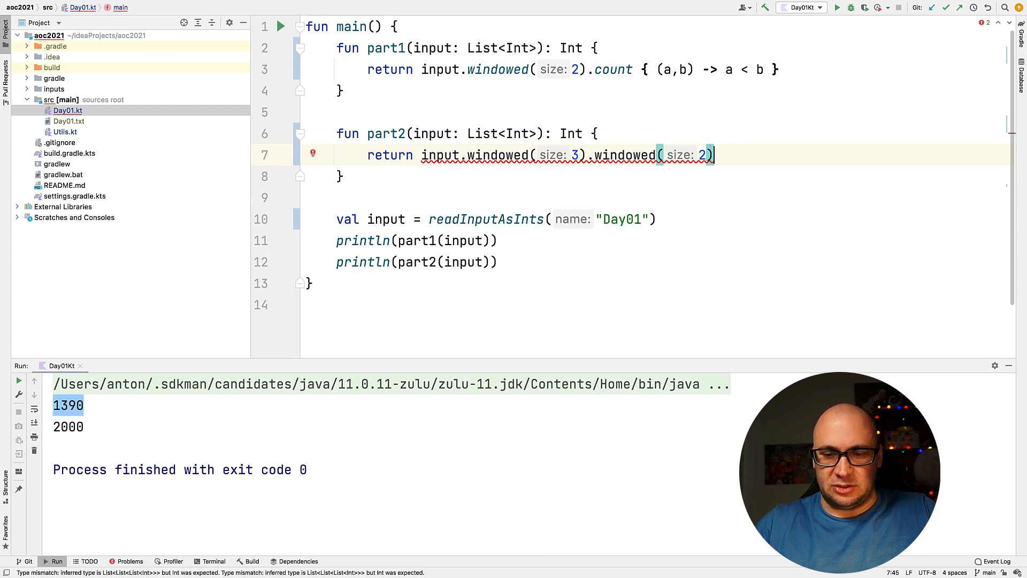
pyautogui.write('.count {')
pyautogui.write('(a, b) ->')
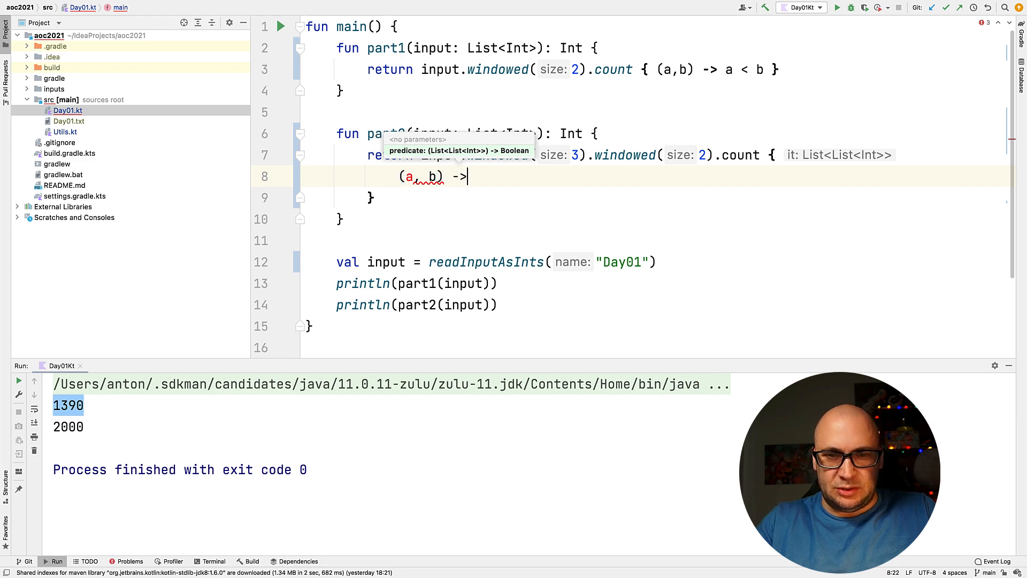
pyautogui.write('a.sum(')
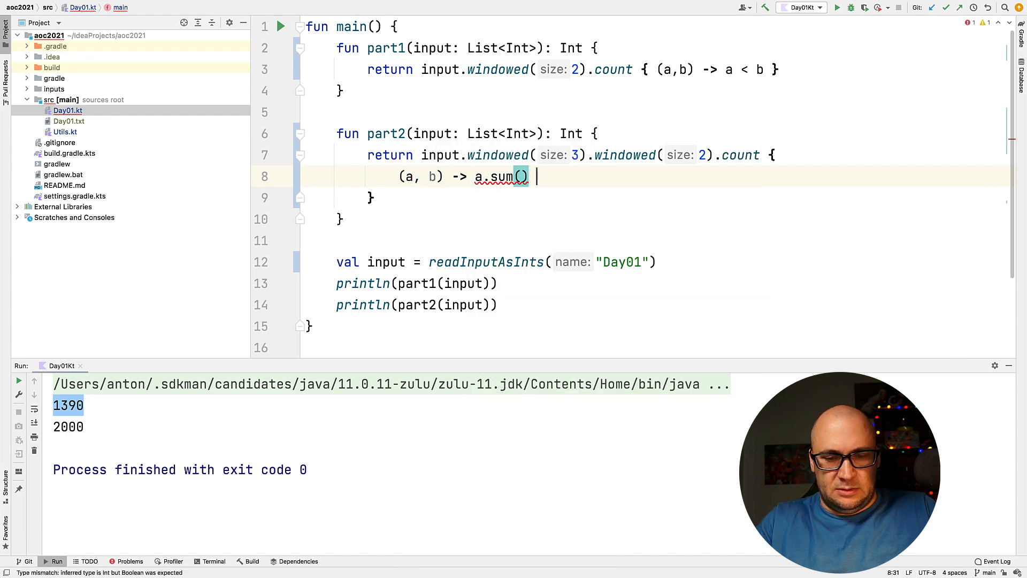
pyautogui.write('< b.sum(')
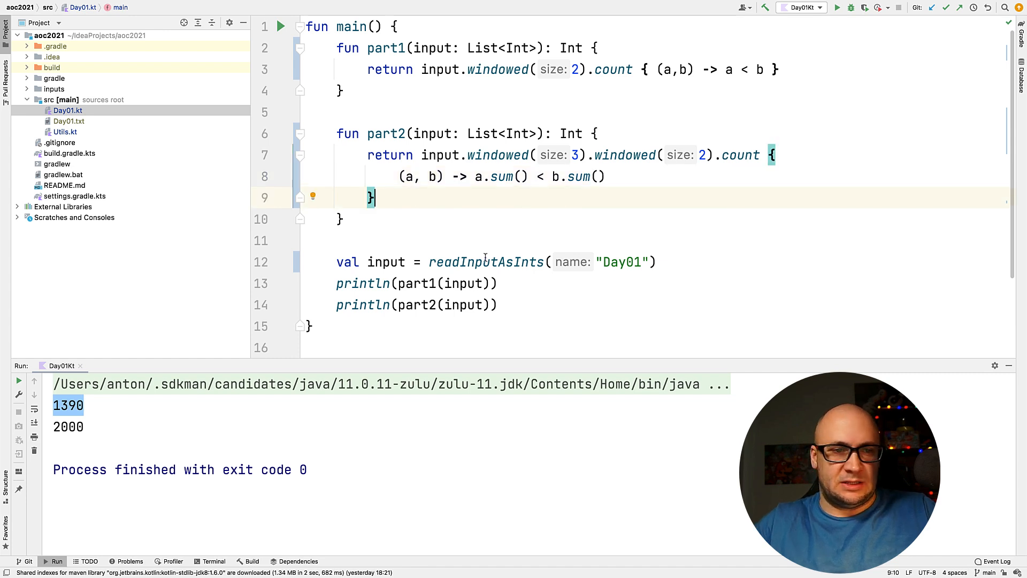
pyautogui.moveTo(18, 395)
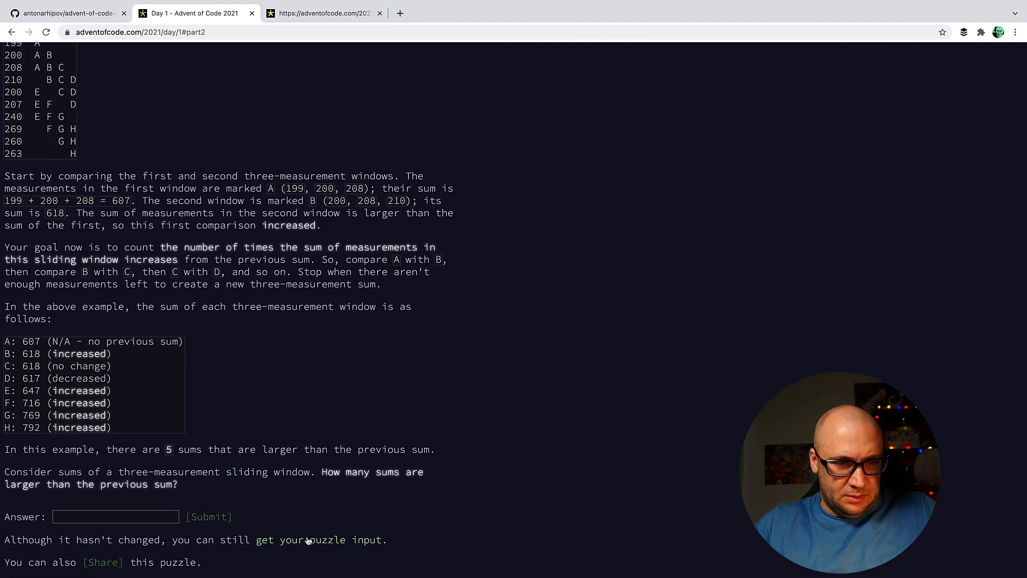
# - Load the full puzzle input into Day01.txt, rerun the solution, and return to the Day 1 page
pyautogui.click(316, 540)
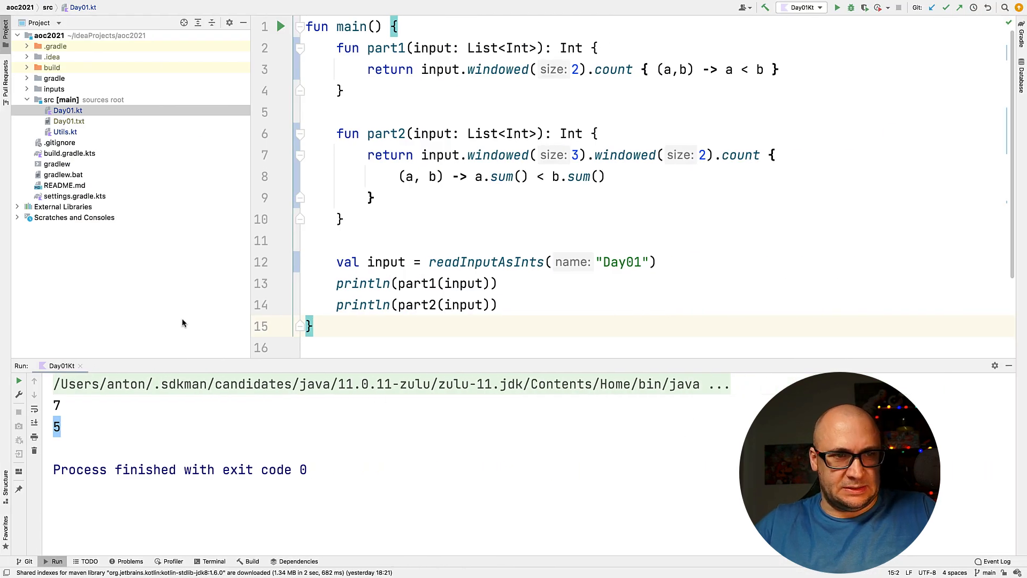
pyautogui.click(68, 121)
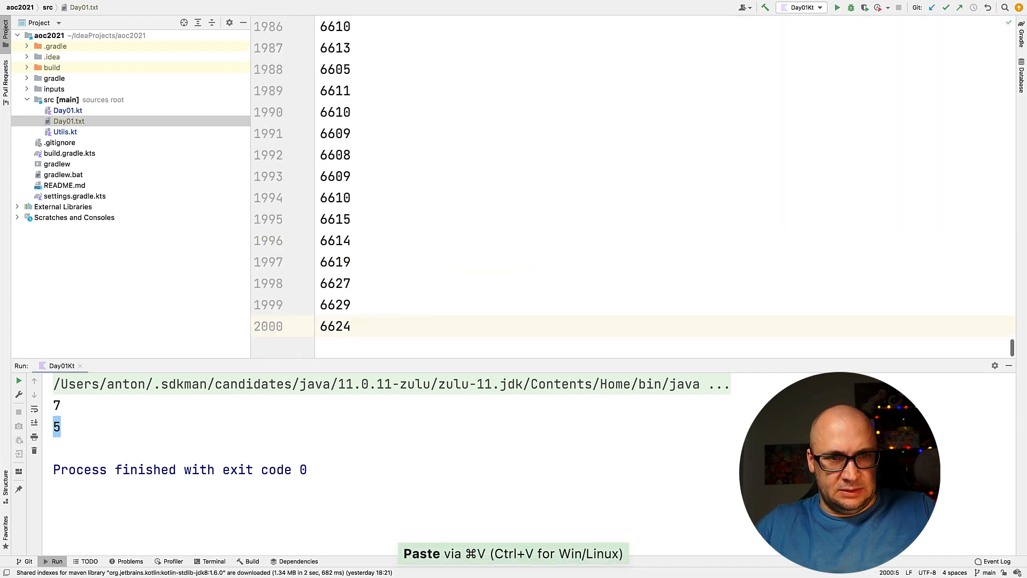
pyautogui.moveTo(17, 381)
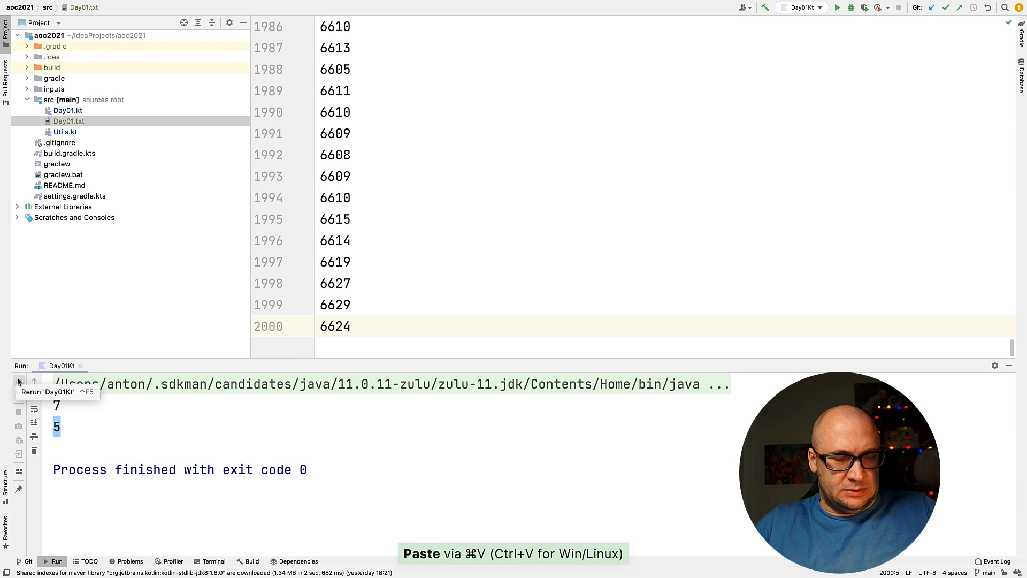
pyautogui.click(18, 382)
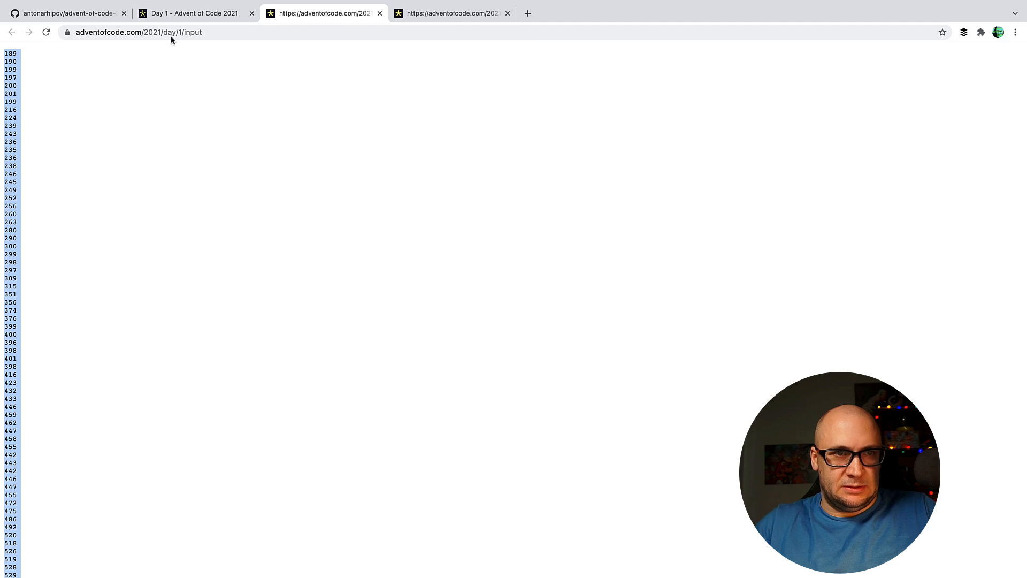
pyautogui.click(190, 13)
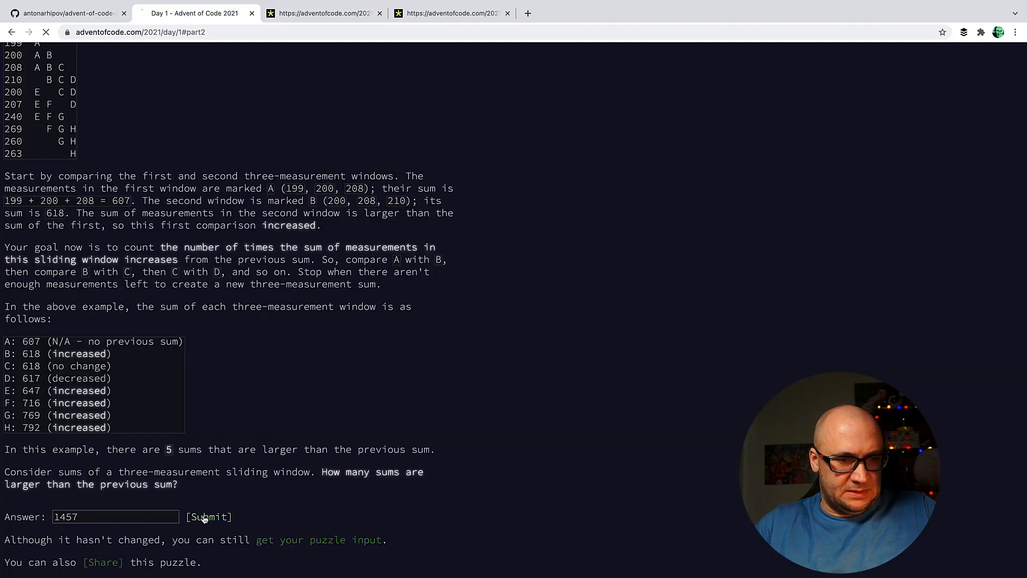
# - Submit 1457 as the Part Two answer
pyautogui.click(209, 517)
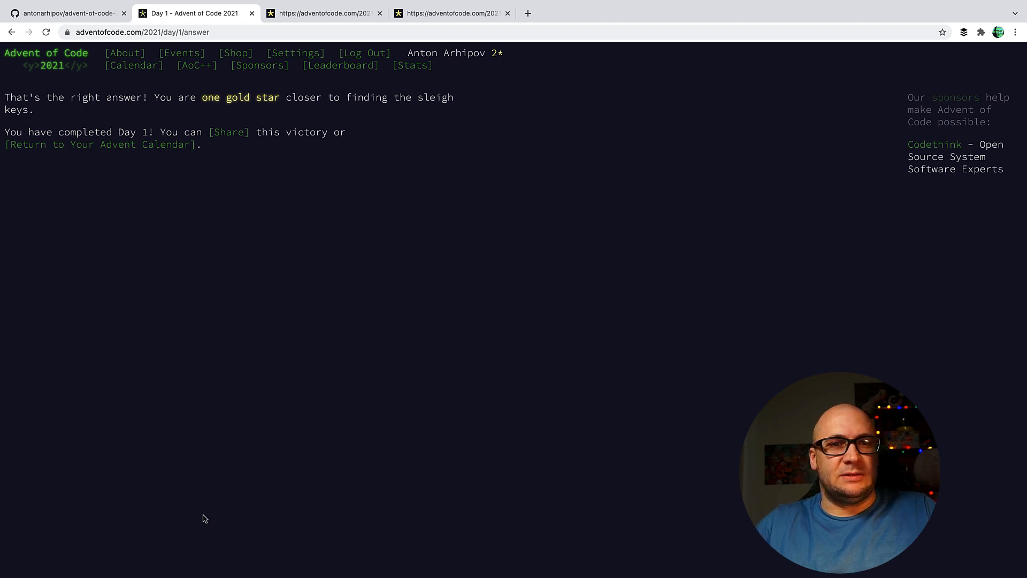
pyautogui.moveTo(283, 391)
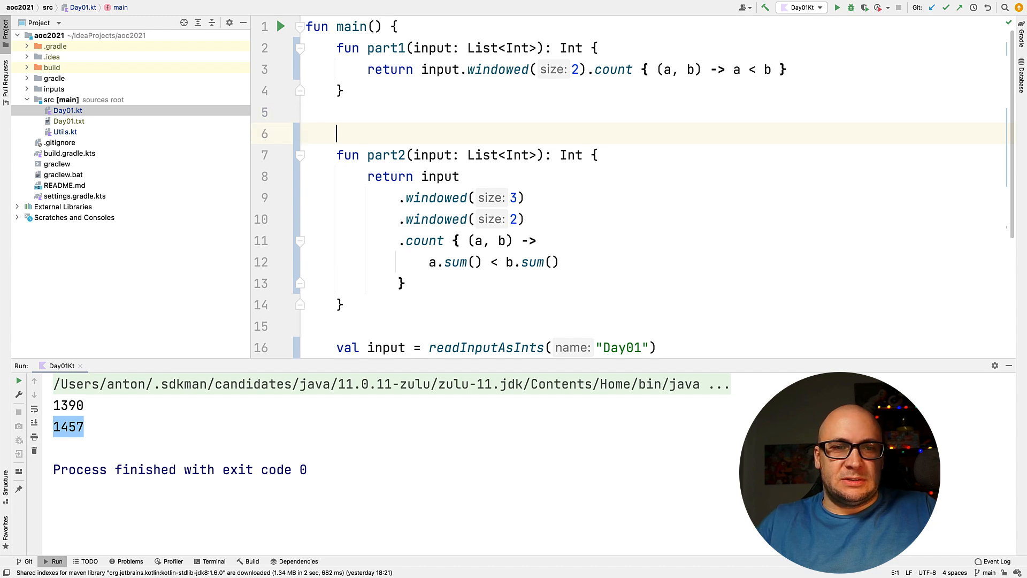
# - Add the comment // A + B + C <=> B + C + D and rewrite part2 as input.windowed(4).count { it[0] < it[3] }
pyautogui.write('// A +')
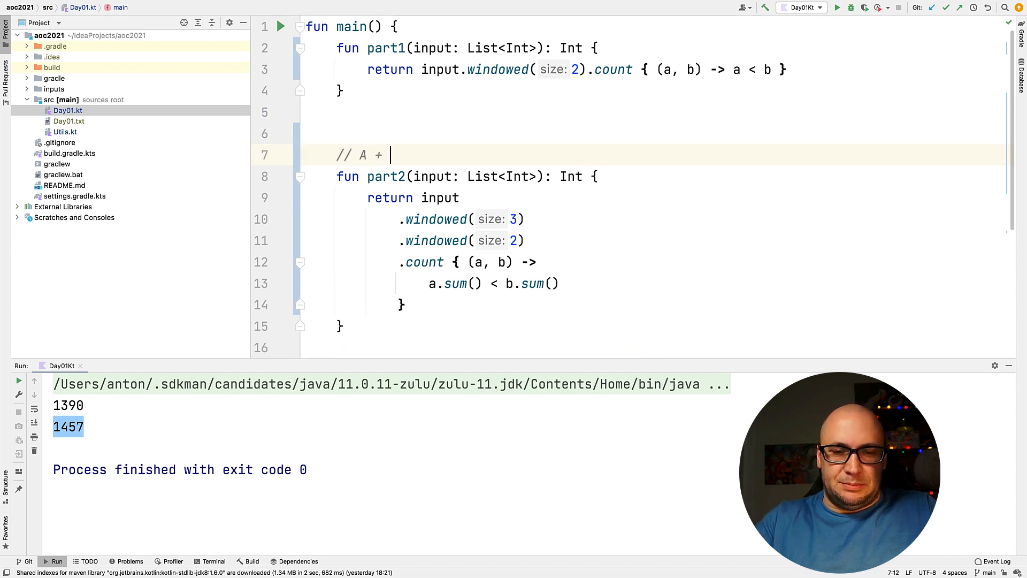
pyautogui.write('B +')
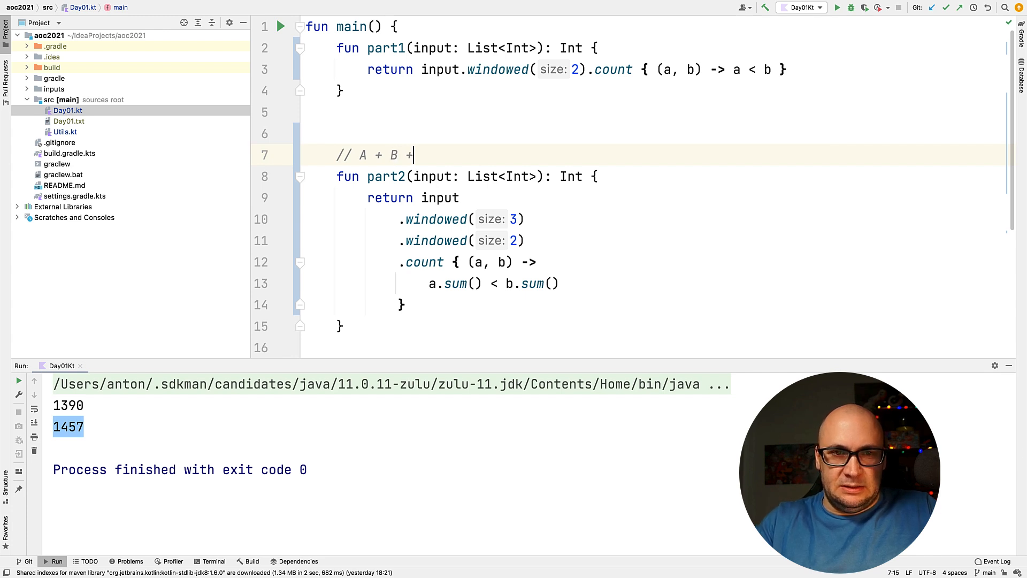
pyautogui.write('C <=>')
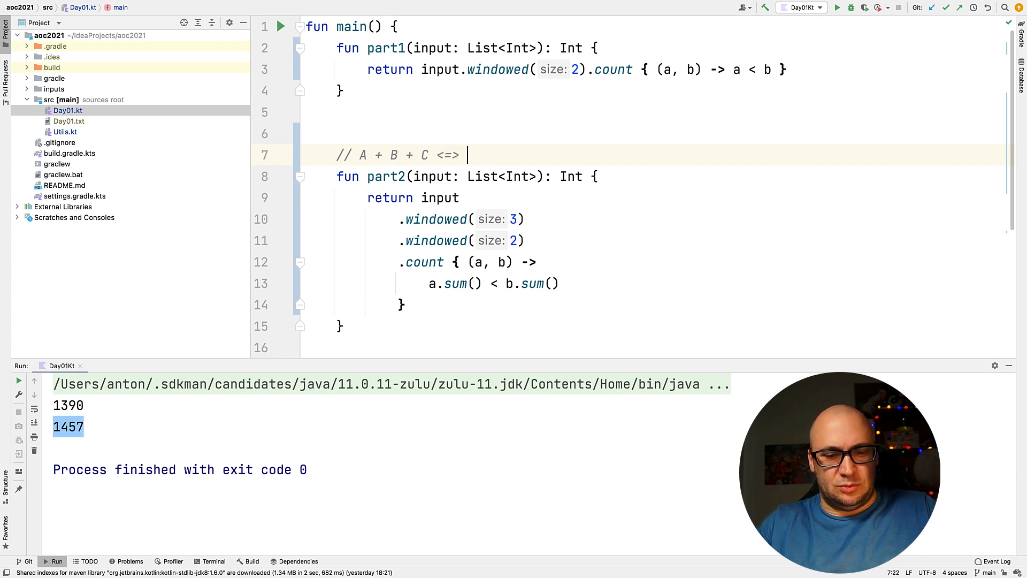
pyautogui.write('B')
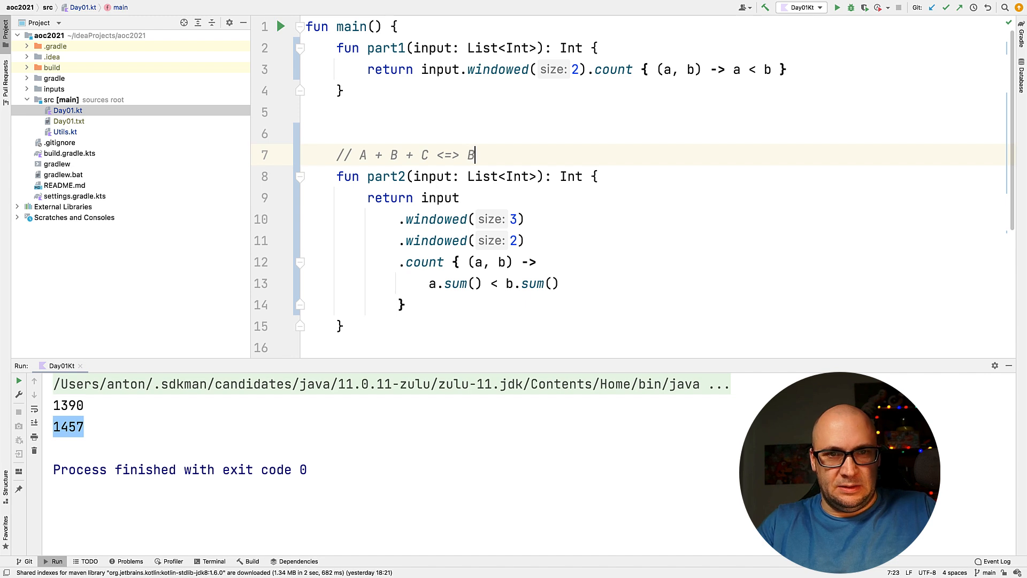
pyautogui.write('+ C')
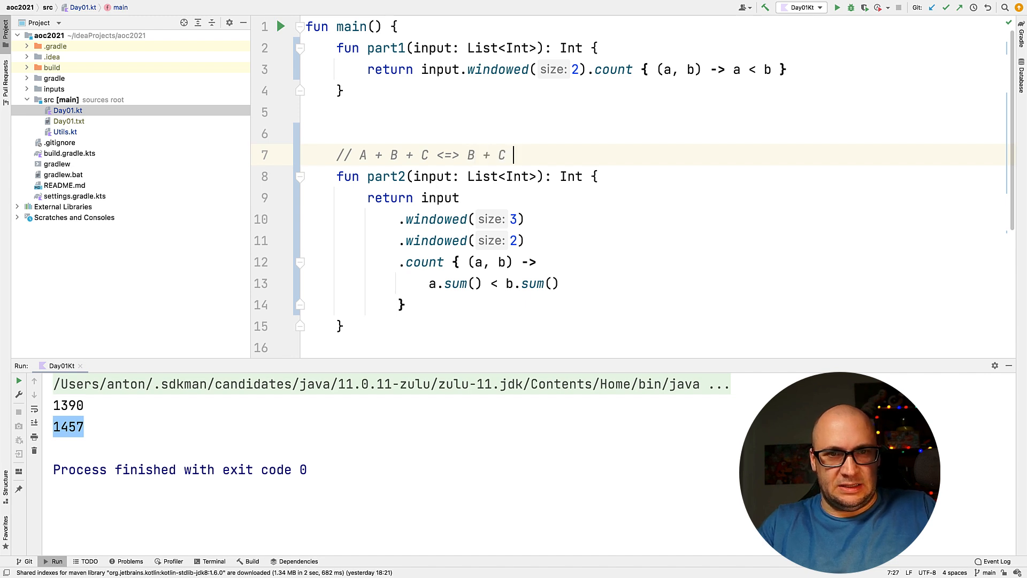
pyautogui.write('+ D')
pyautogui.click(654, 284)
pyautogui.write('it[0] < it [')
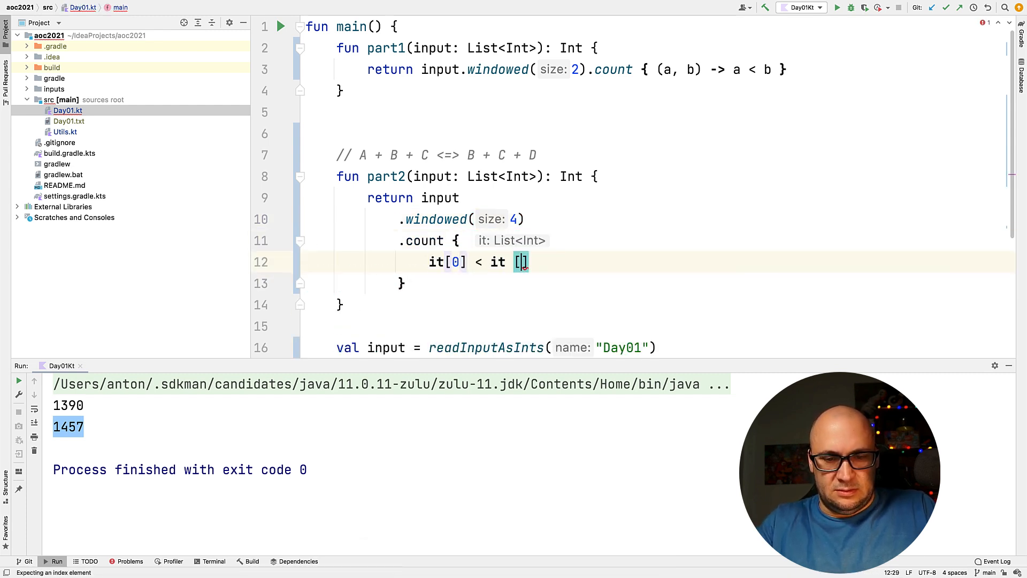
pyautogui.write('3')
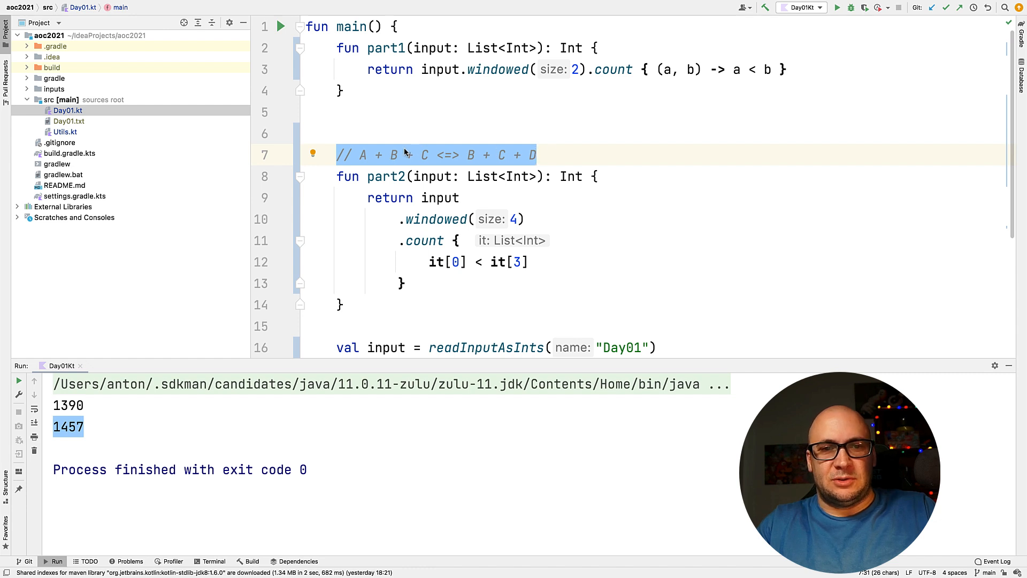
pyautogui.click(387, 155)
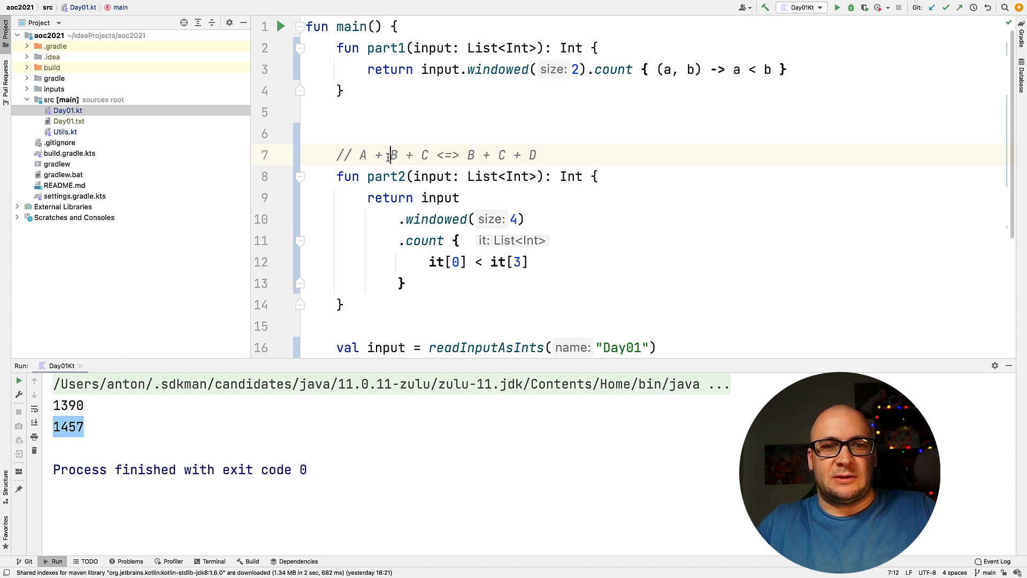
pyautogui.moveTo(391, 155); pyautogui.dragTo(437, 154)
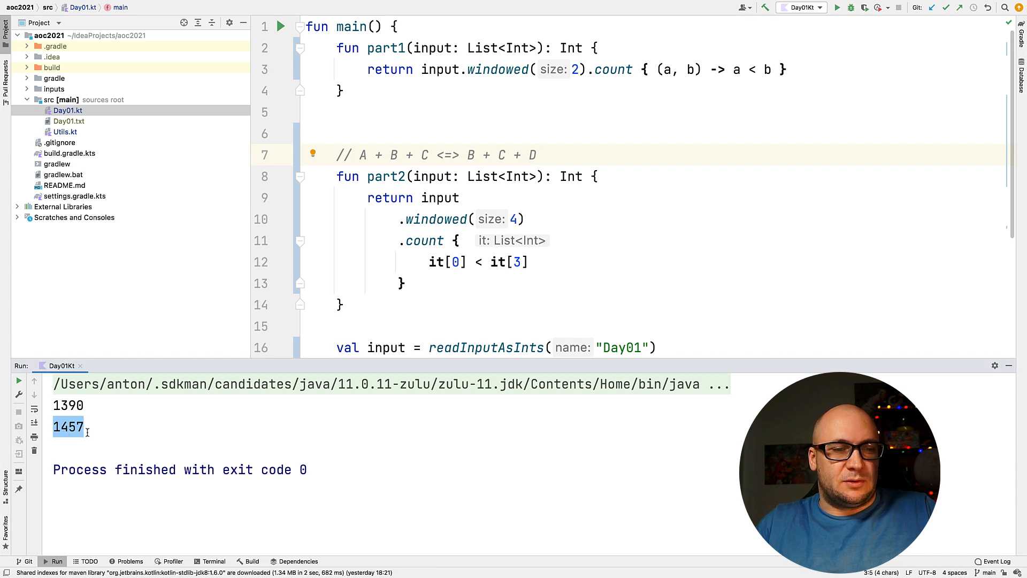
pyautogui.click(281, 26)
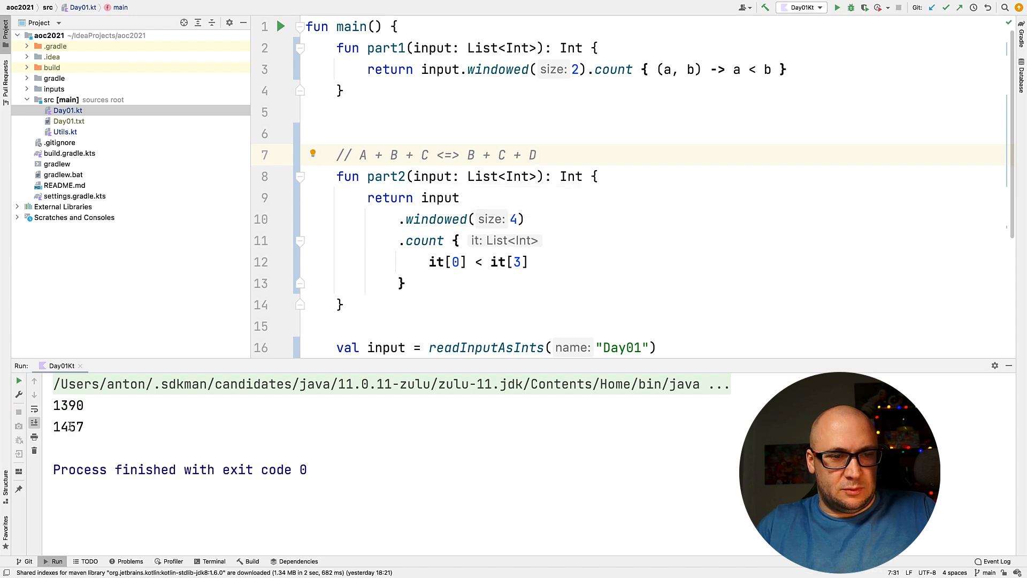
pyautogui.doubleClick(68, 427)
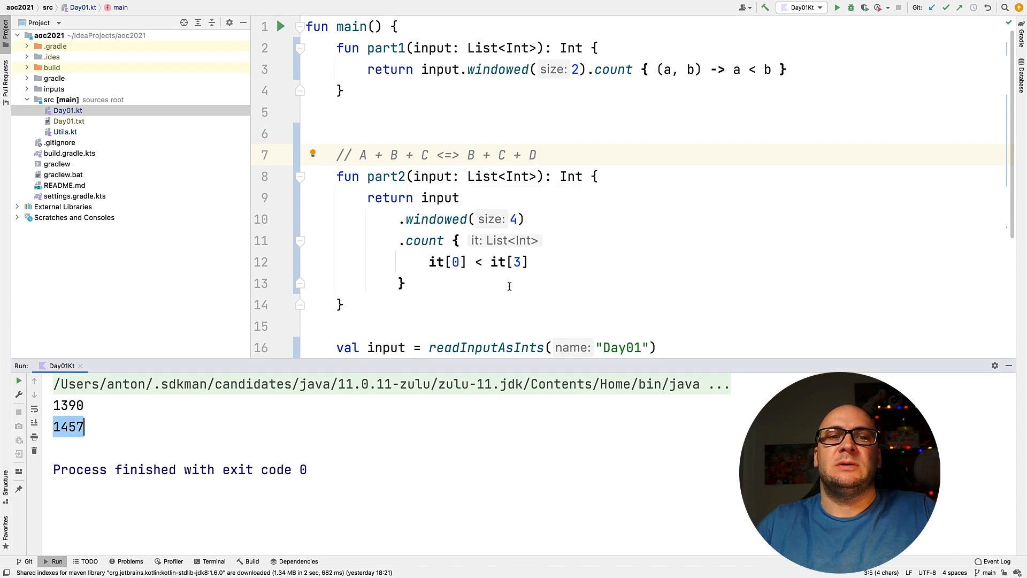